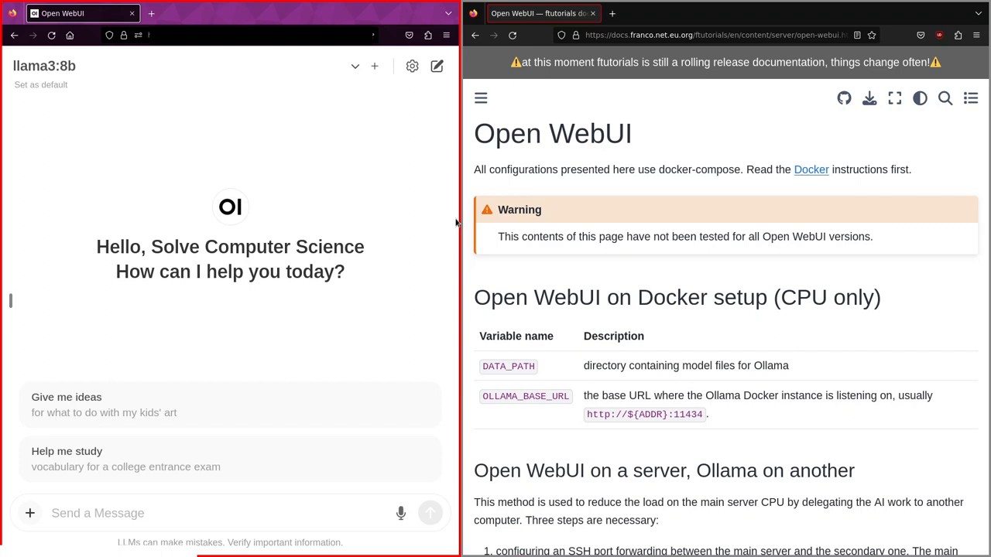
pyautogui.moveTo(316, 293)
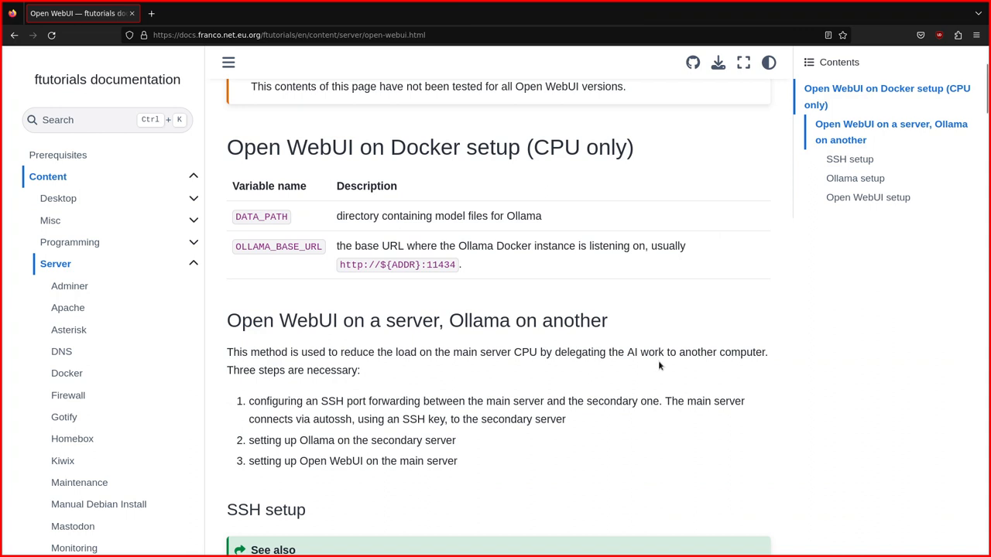
pyautogui.moveTo(256, 383)
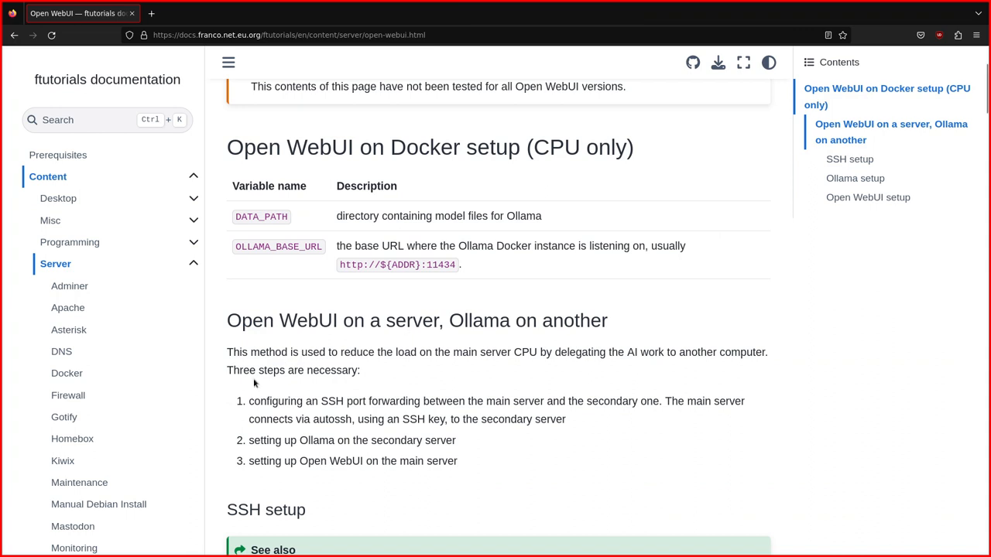
pyautogui.moveTo(227, 353)
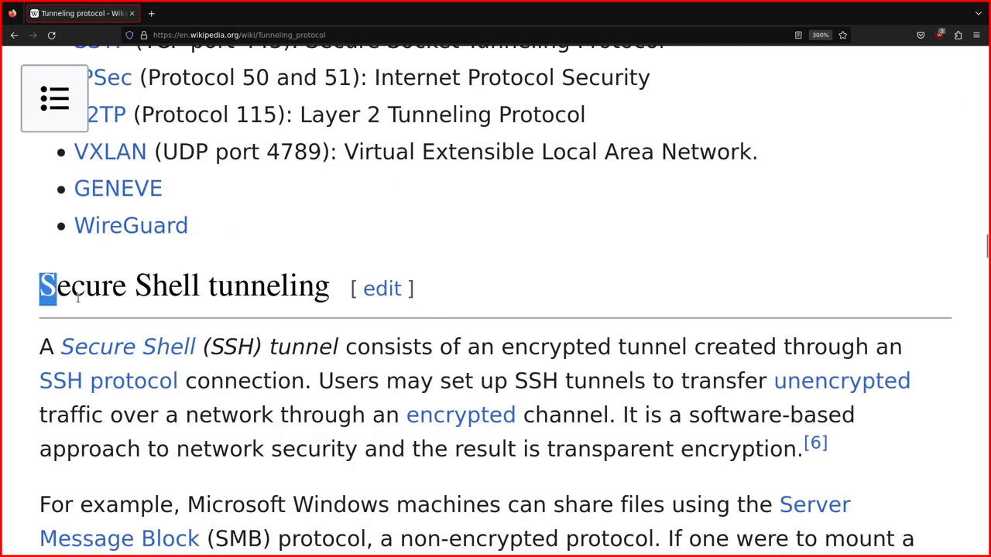
# - Select the tunneling heading, then highlight the word autossh in the plan's first step
pyautogui.moveTo(46, 284); pyautogui.dragTo(627, 415)
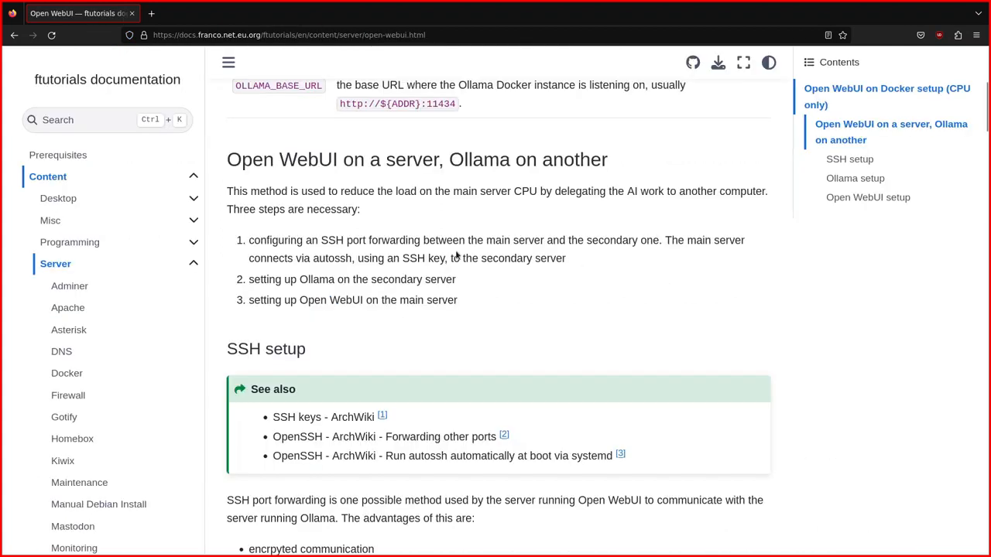
pyautogui.doubleClick(328, 257)
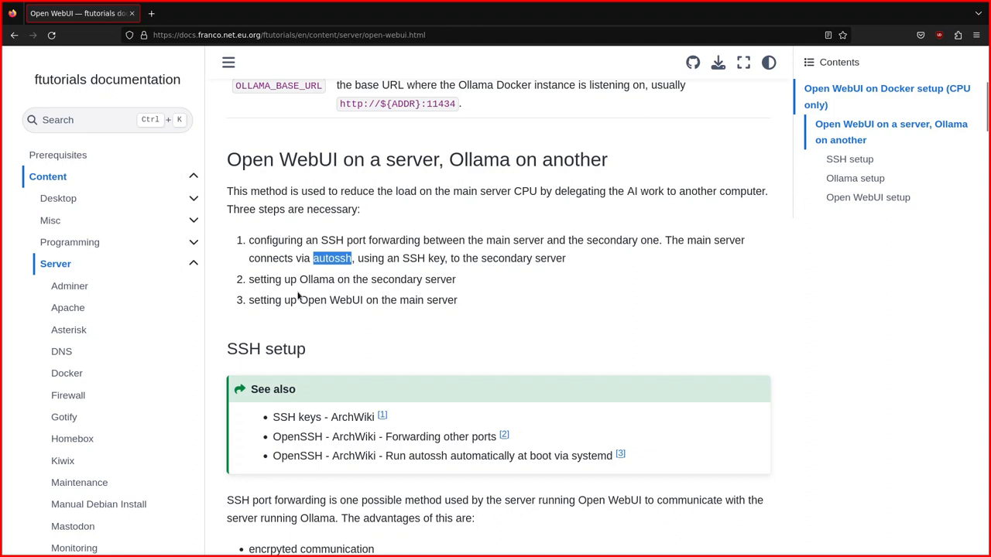
pyautogui.moveTo(353, 313)
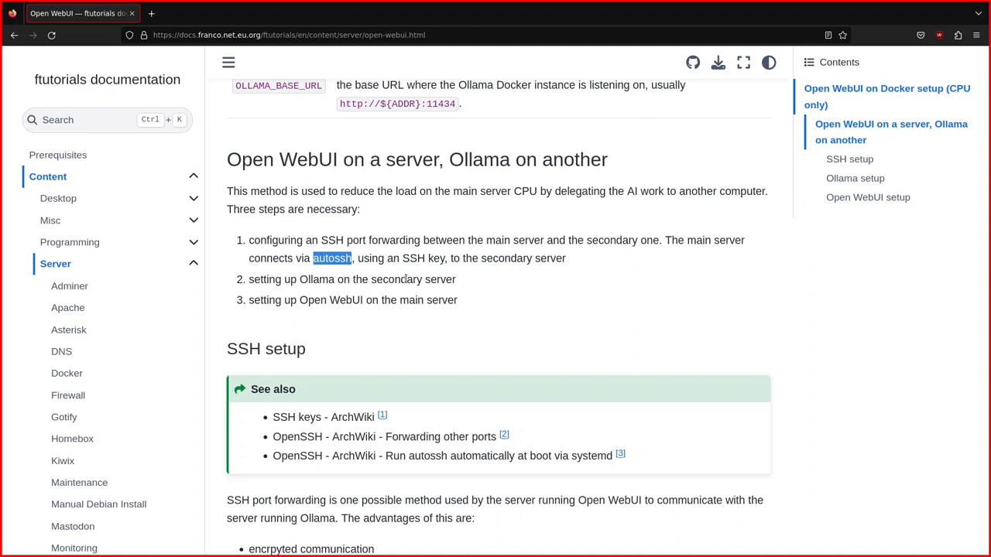
pyautogui.moveTo(335, 240)
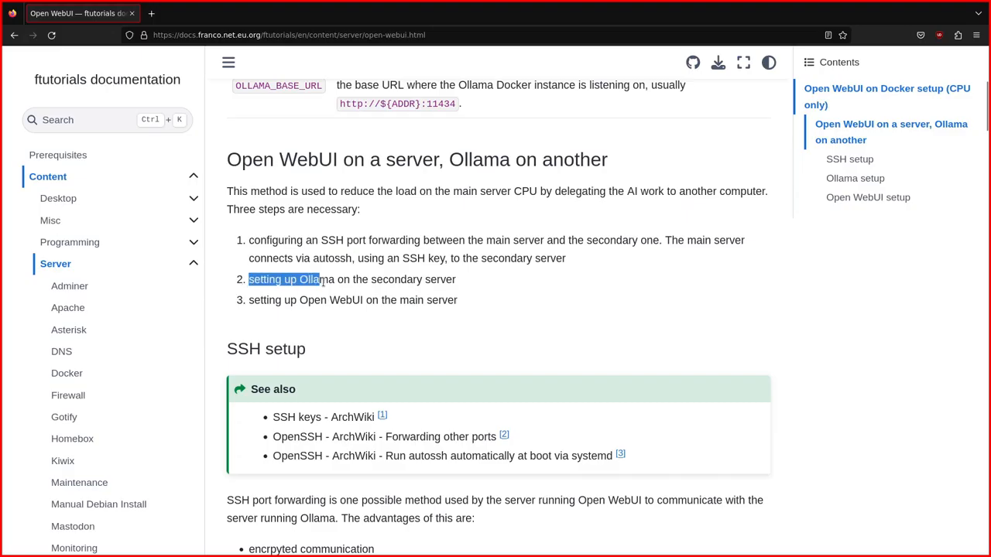
# - Highlight the phrase 'setting up Ollama' in the plan's second step
pyautogui.moveTo(249, 280); pyautogui.dragTo(336, 279)
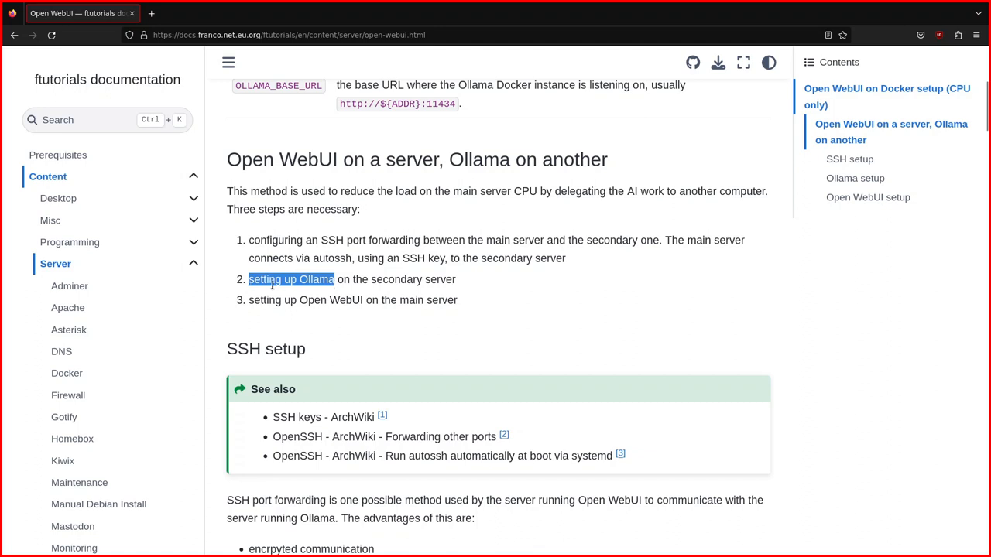
pyautogui.moveTo(219, 286)
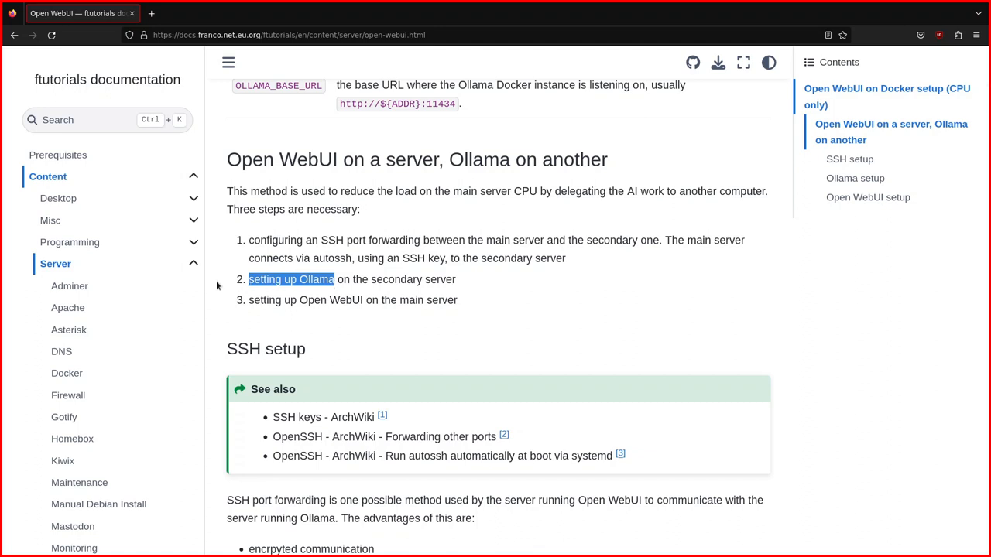
pyautogui.moveTo(268, 316)
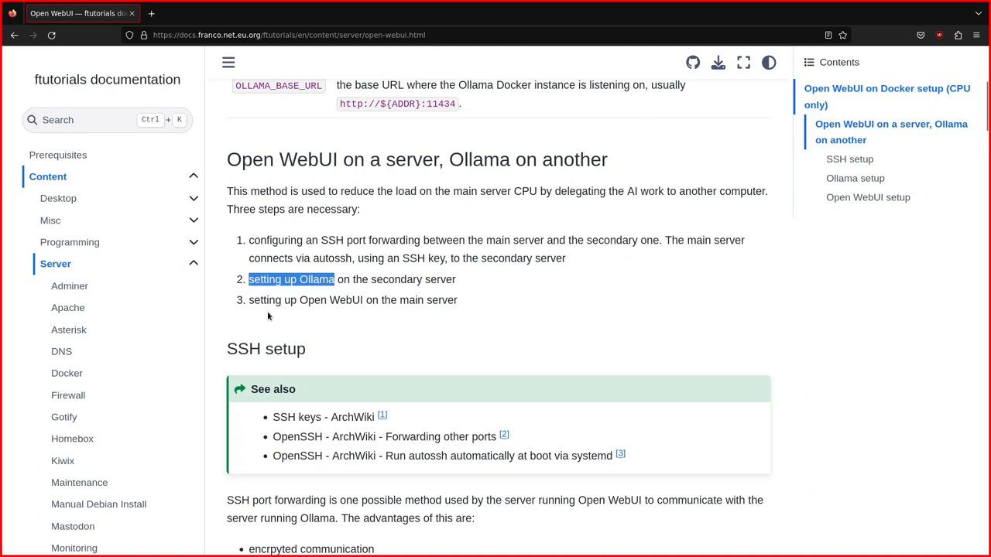
pyautogui.doubleClick(305, 300)
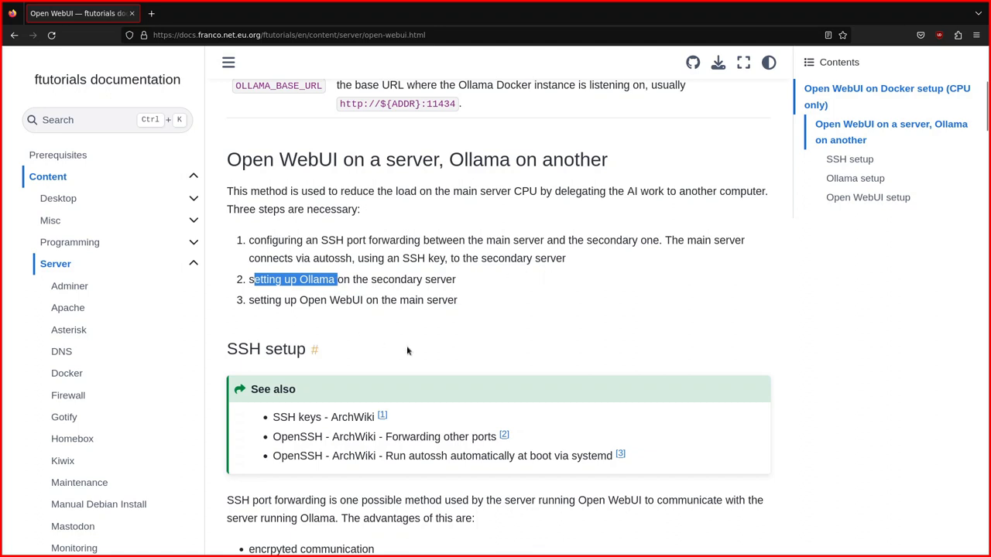
pyautogui.moveTo(300, 298)
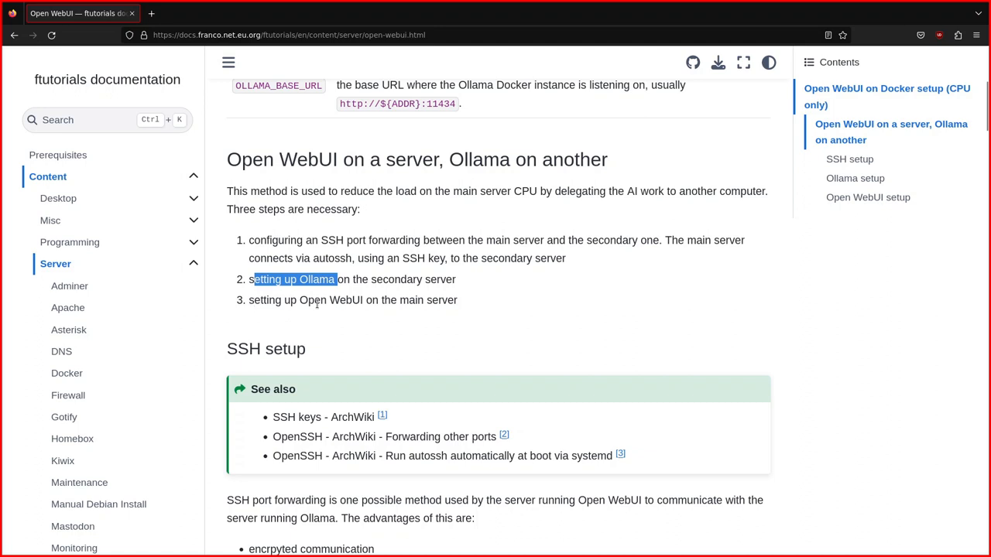
pyautogui.moveTo(332, 292)
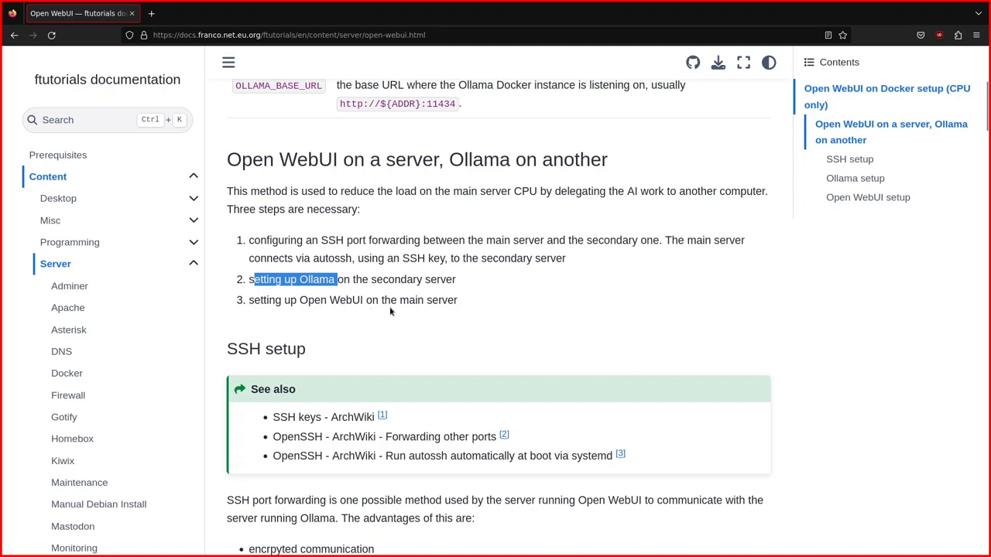
pyautogui.moveTo(651, 339)
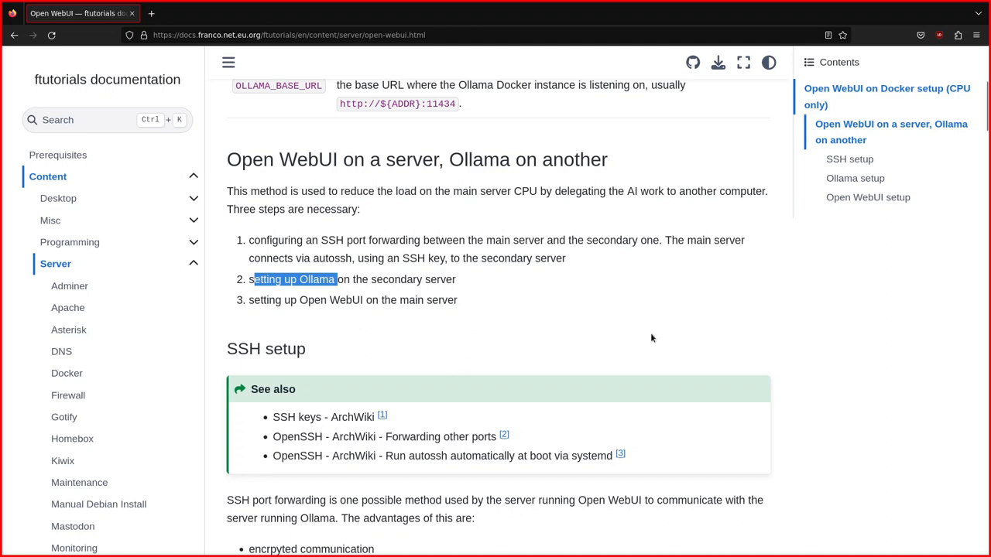
# - Scroll through the SSH setup steps and highlight the key-creation commands
pyautogui.scroll(-3)
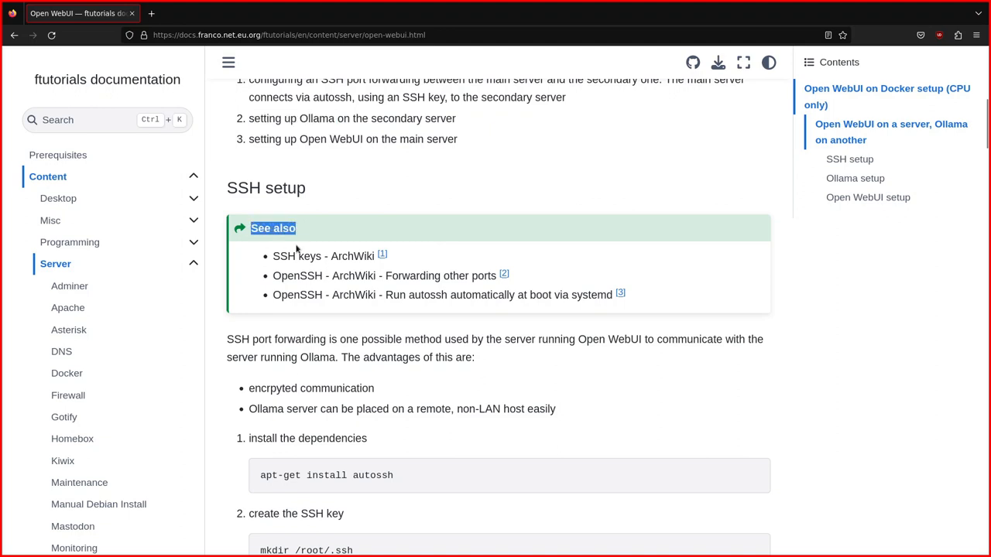
pyautogui.scroll(-3)
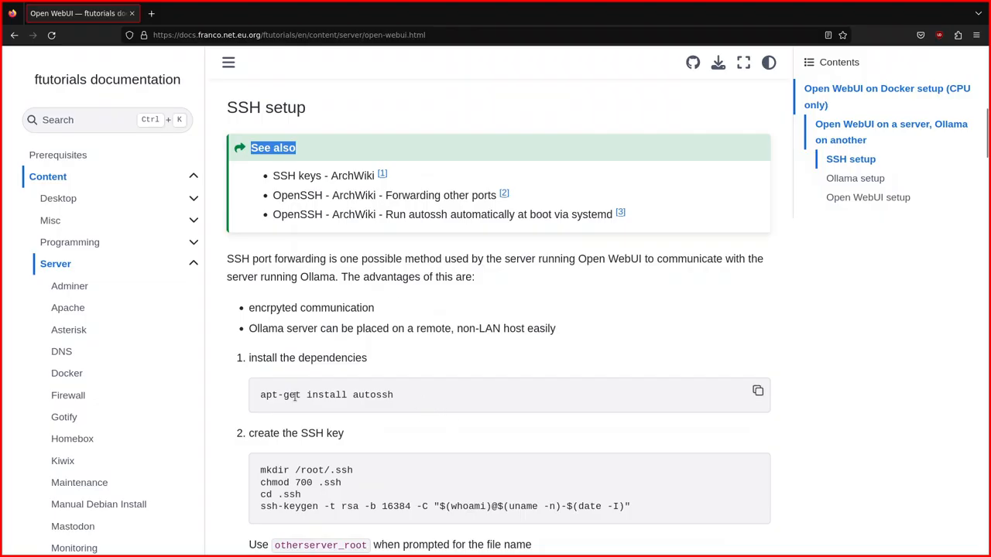
pyautogui.scroll(-3)
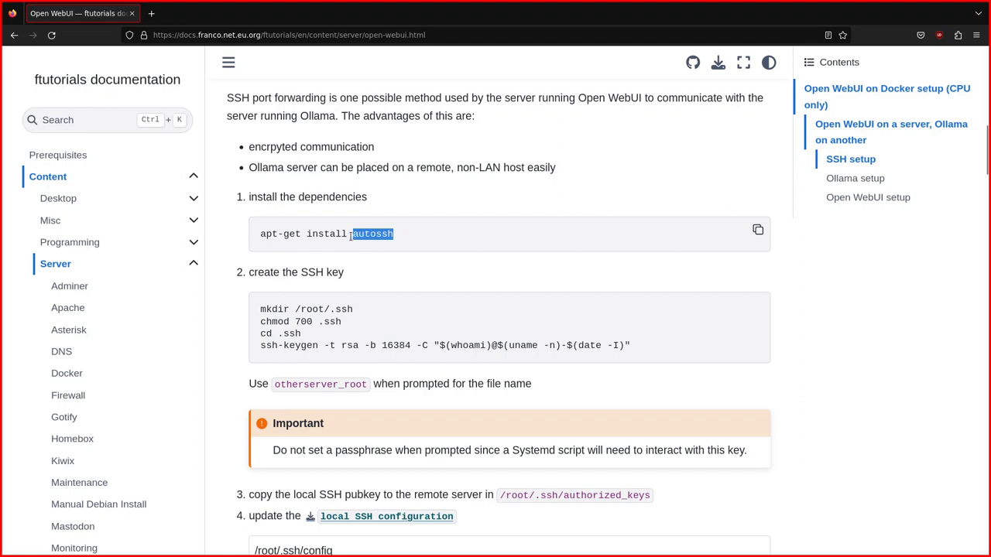
pyautogui.click(292, 245)
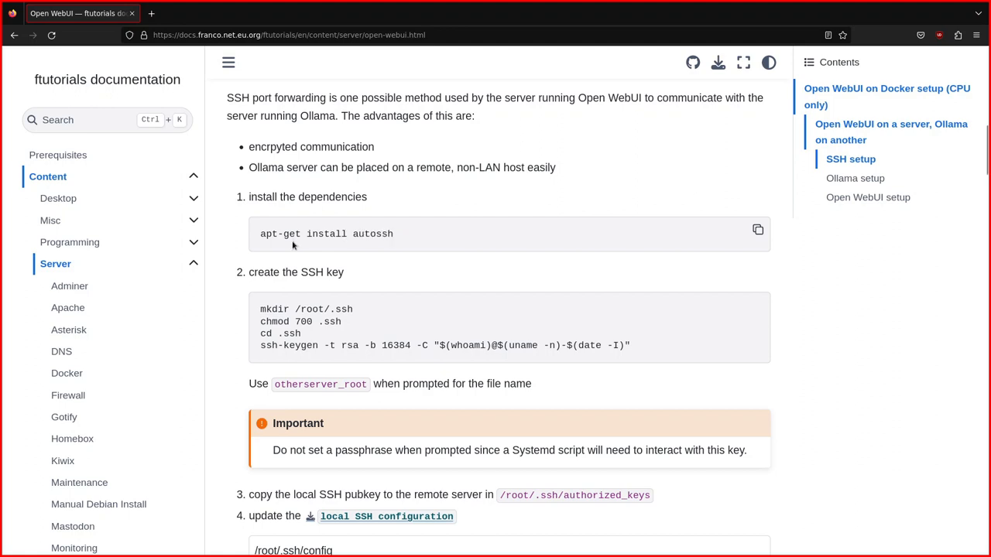
pyautogui.scroll(-3)
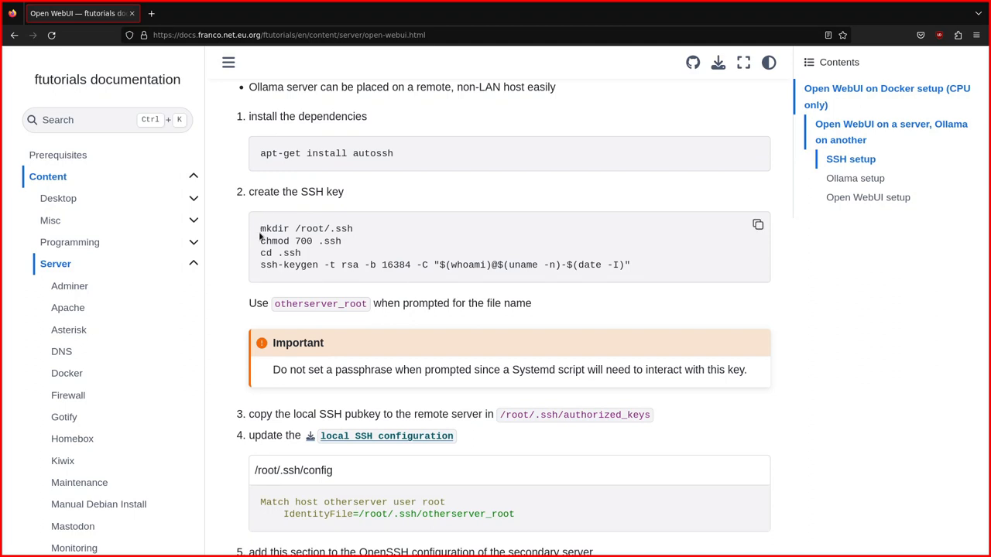
pyautogui.moveTo(261, 228); pyautogui.dragTo(298, 254)
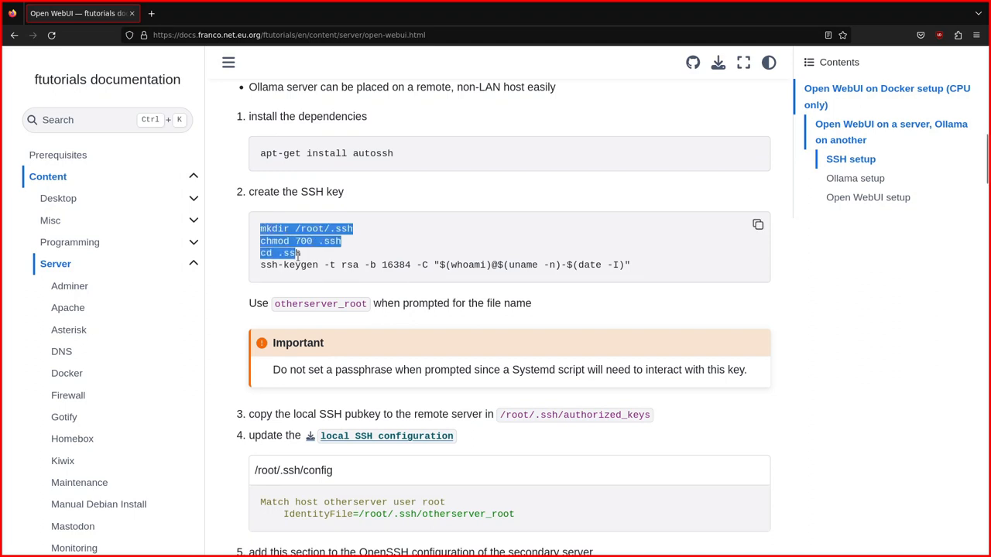
pyautogui.moveTo(297, 254); pyautogui.dragTo(415, 264)
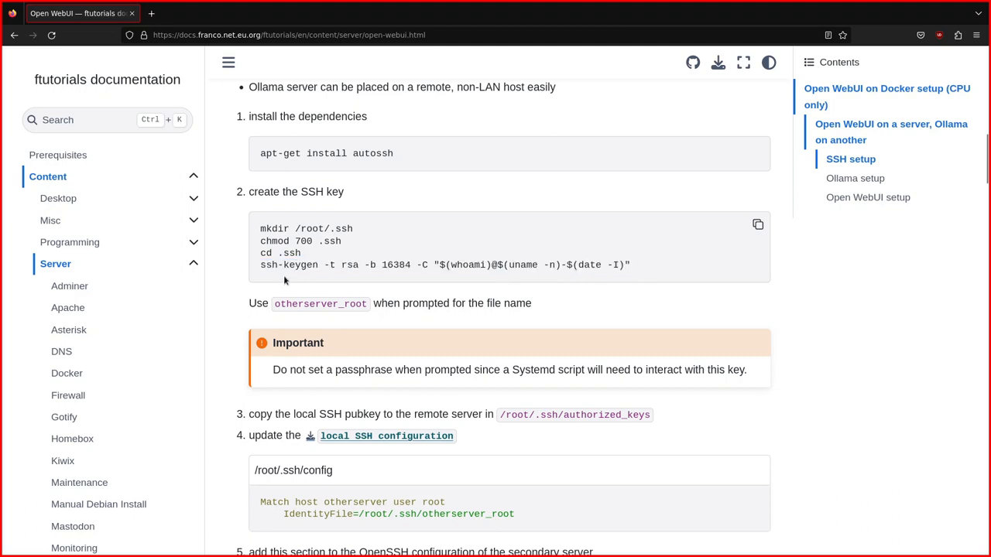
pyautogui.moveTo(529, 237)
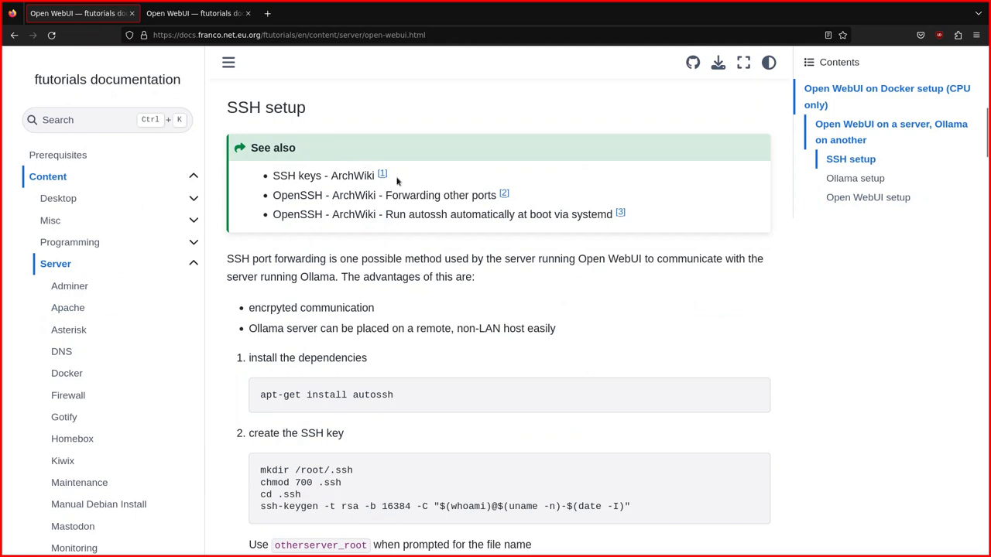
# - Open the ArchWiki SSH keys article from footnote [1] and scroll through it
pyautogui.click(382, 172)
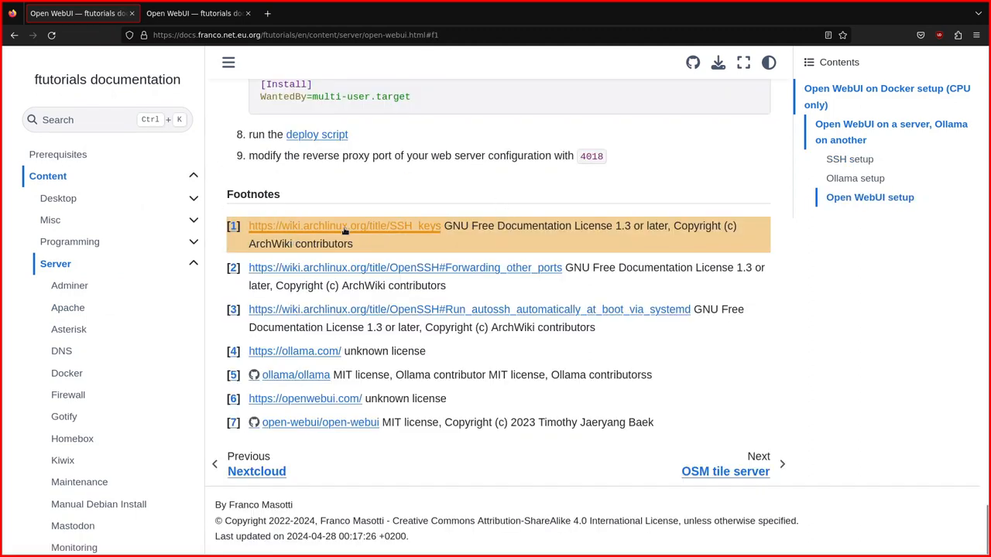
pyautogui.click(345, 226)
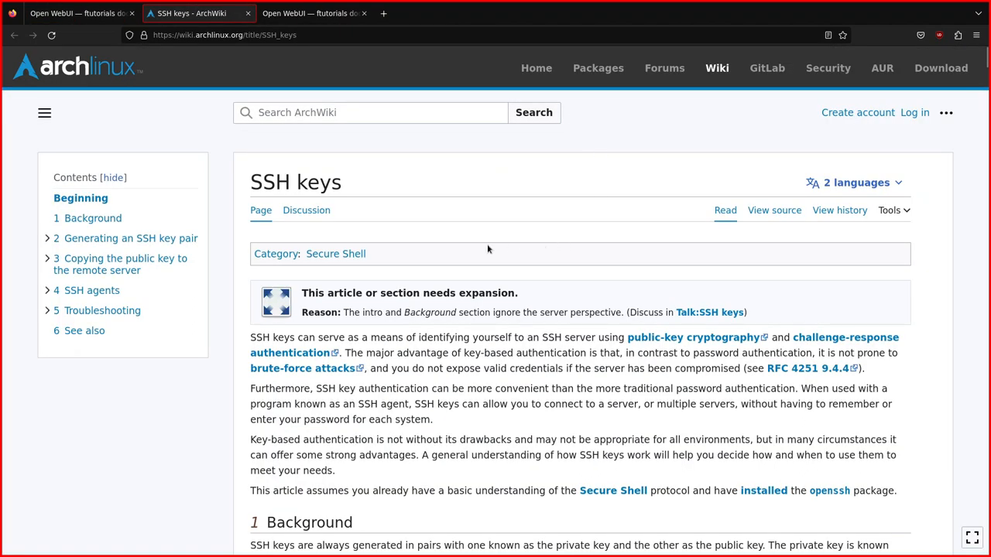
pyautogui.scroll(-3)
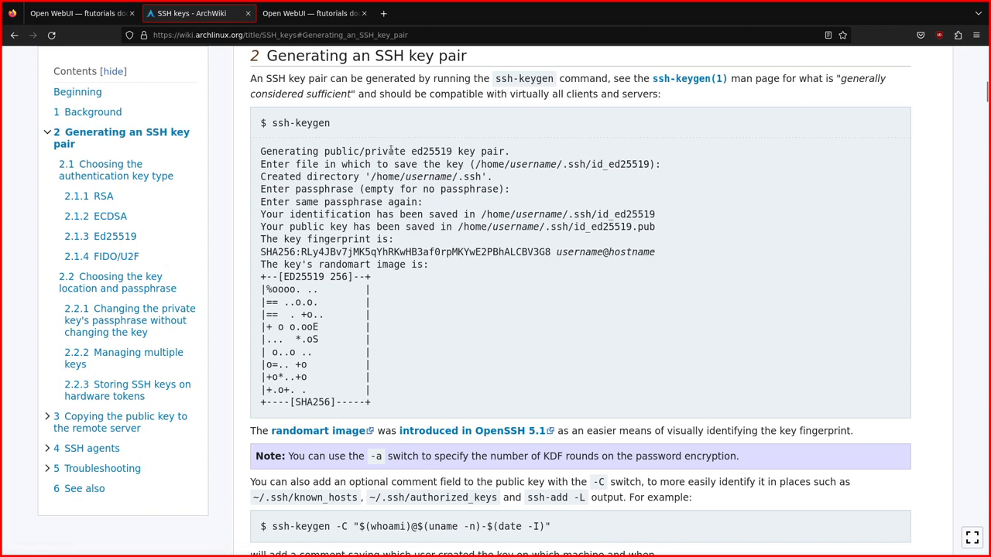
pyautogui.scroll(-3)
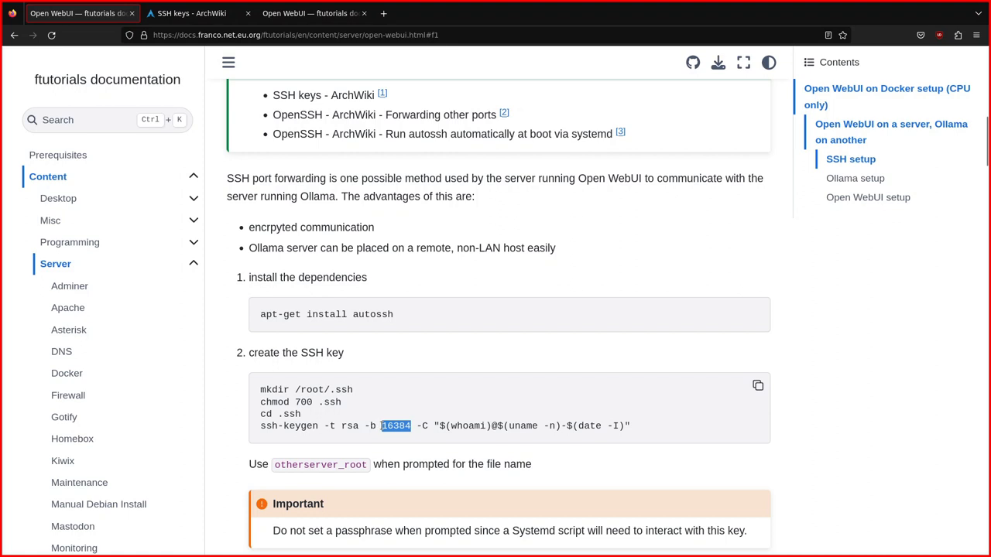
pyautogui.scroll(-3)
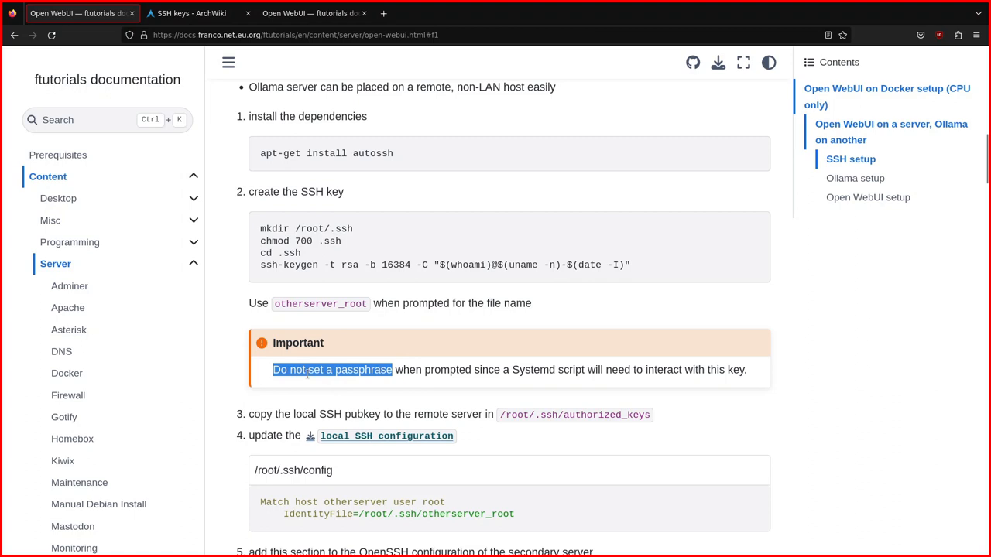
pyautogui.moveTo(592, 381)
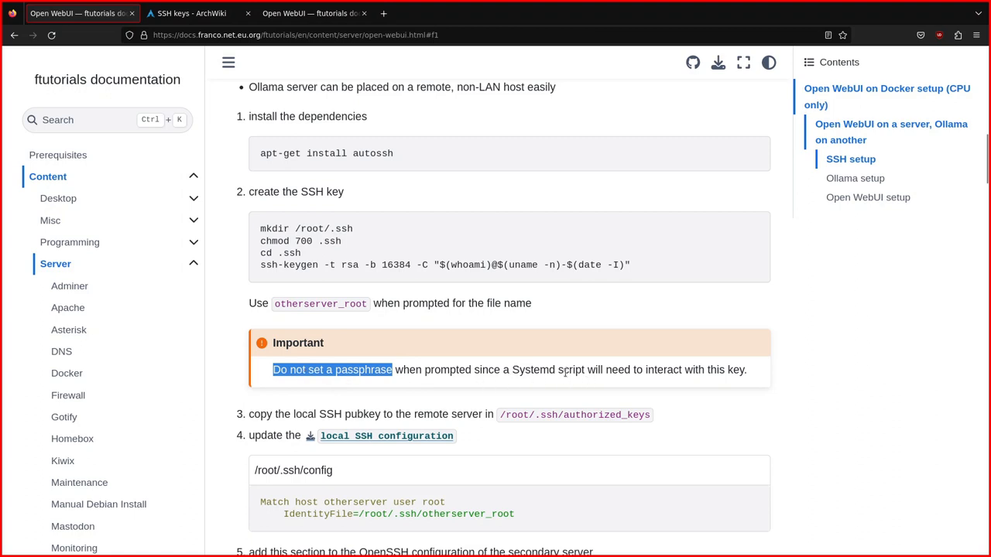
pyautogui.scroll(-3)
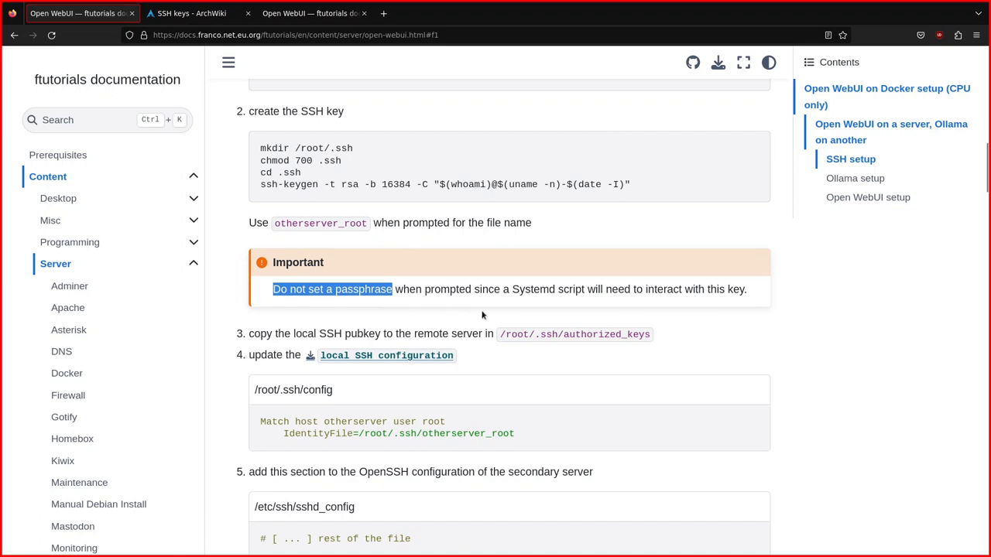
pyautogui.moveTo(549, 386)
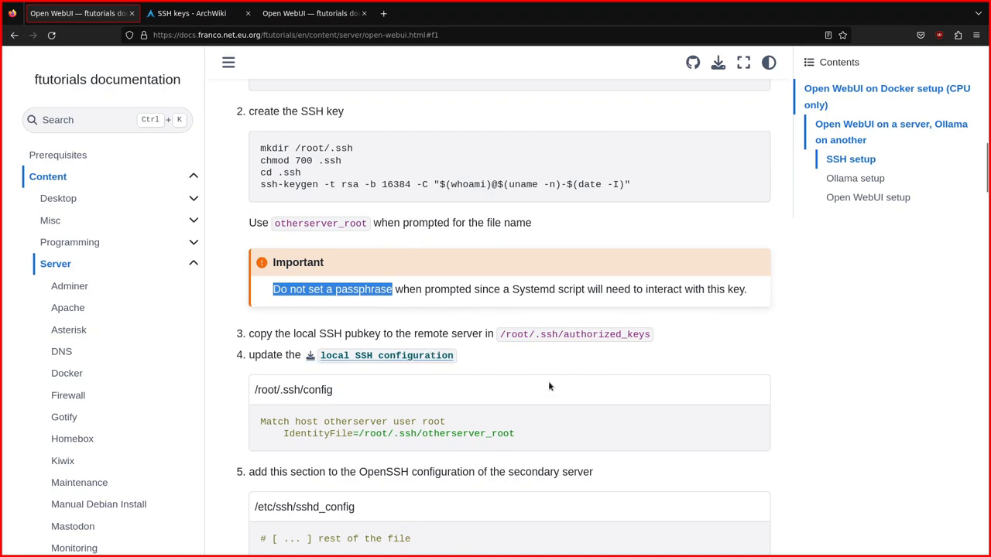
pyautogui.scroll(-3)
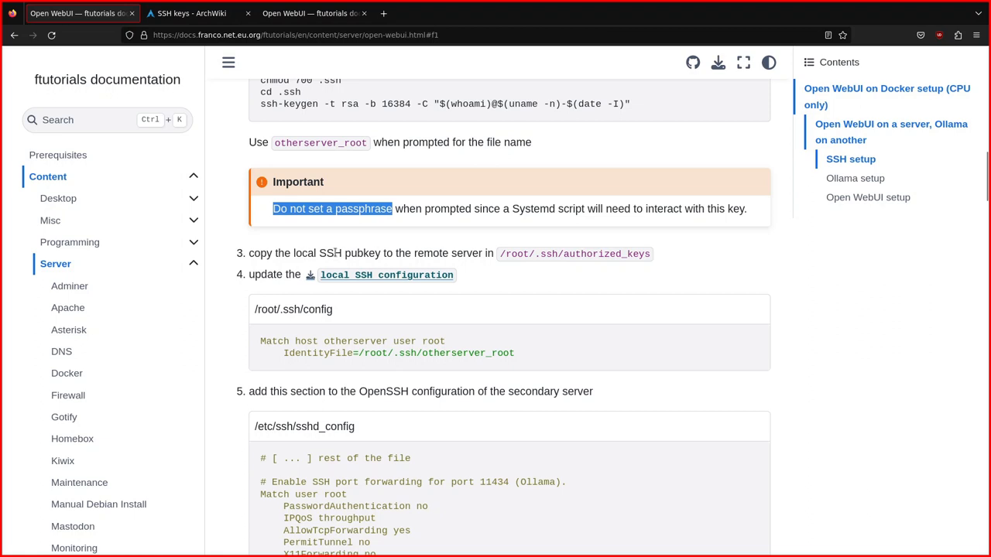
pyautogui.moveTo(482, 256)
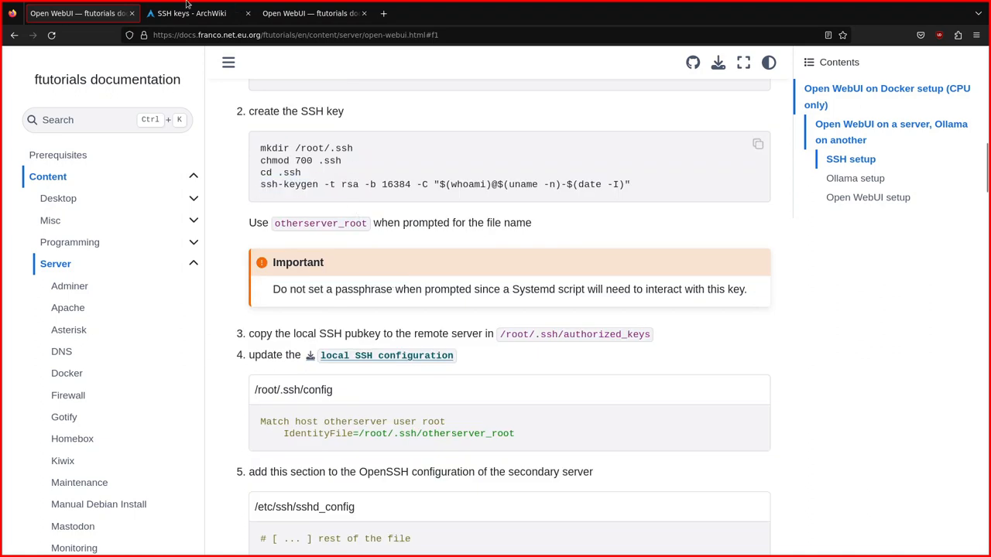
# - Generate a 1024-bit RSA key 'testkey' with comment "comment" and display testkey.pub
pyautogui.click(190, 13)
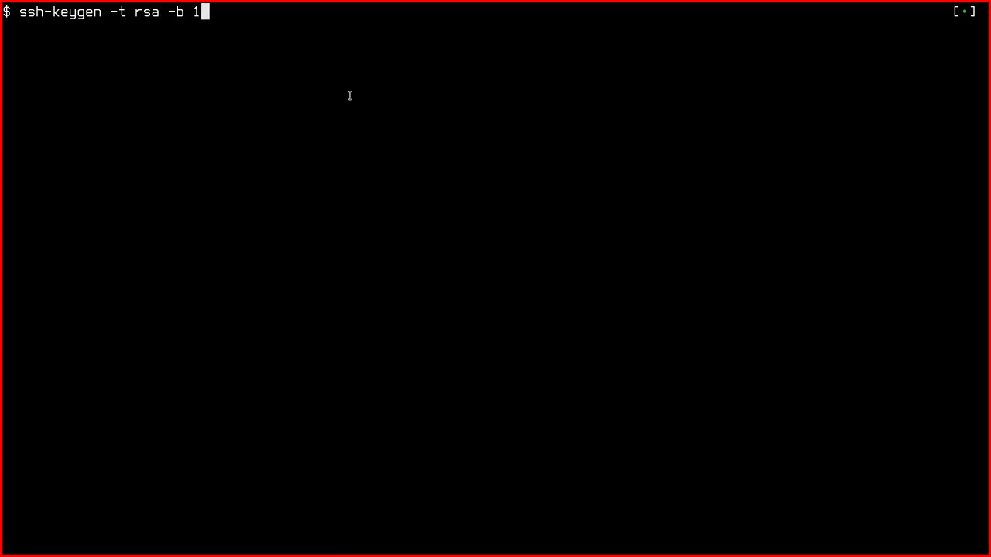
pyautogui.write('024')
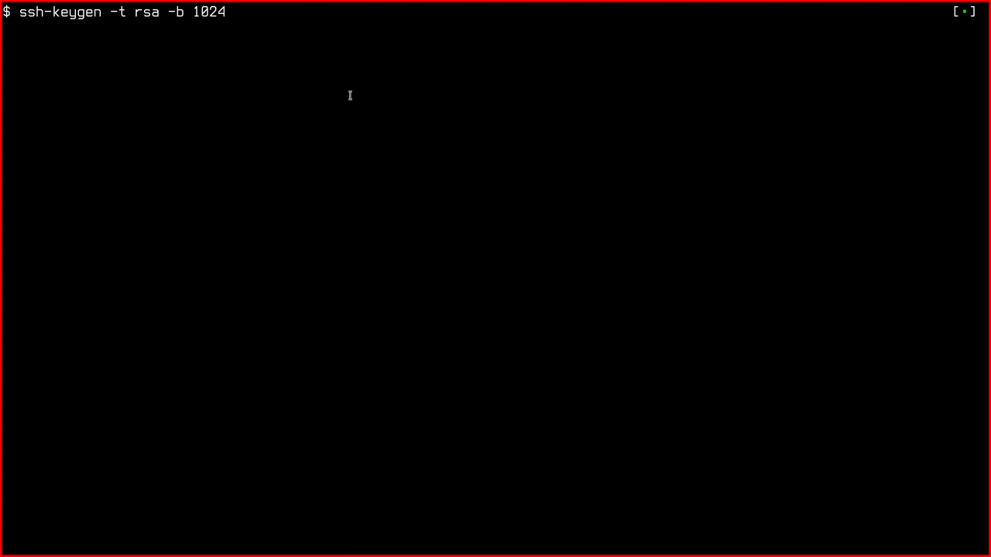
pyautogui.write('-C "comment"')
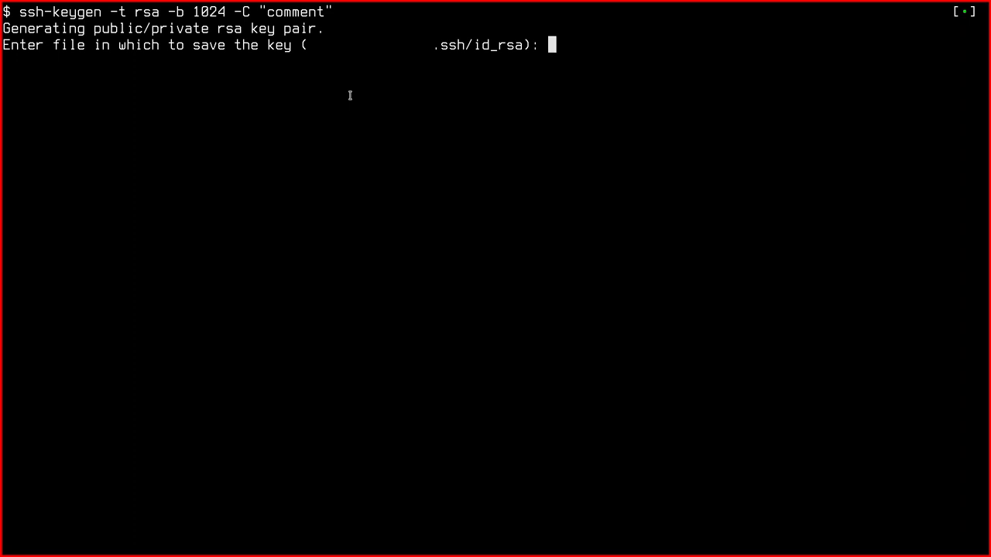
pyautogui.write('testkey')
pyautogui.write('ls')
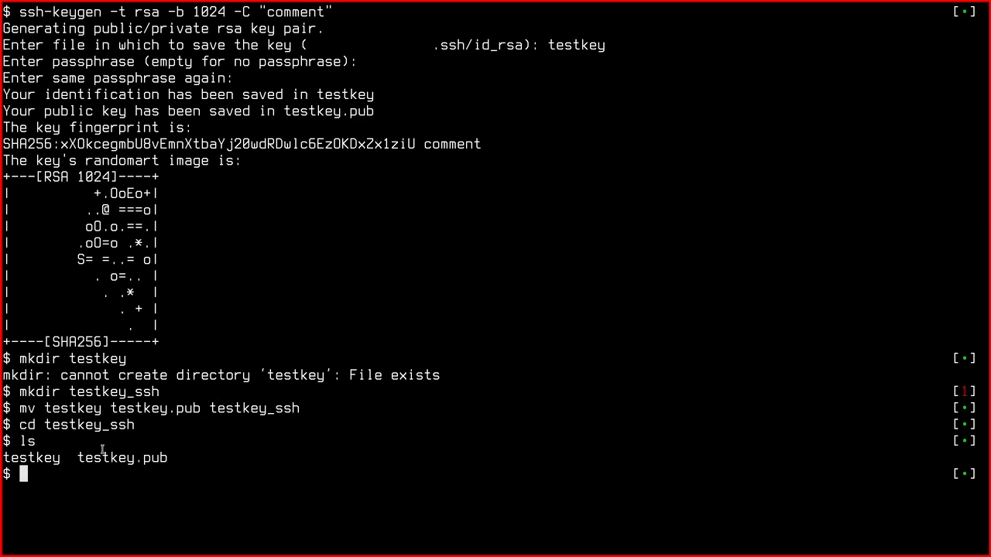
pyautogui.doubleClick(31, 458)
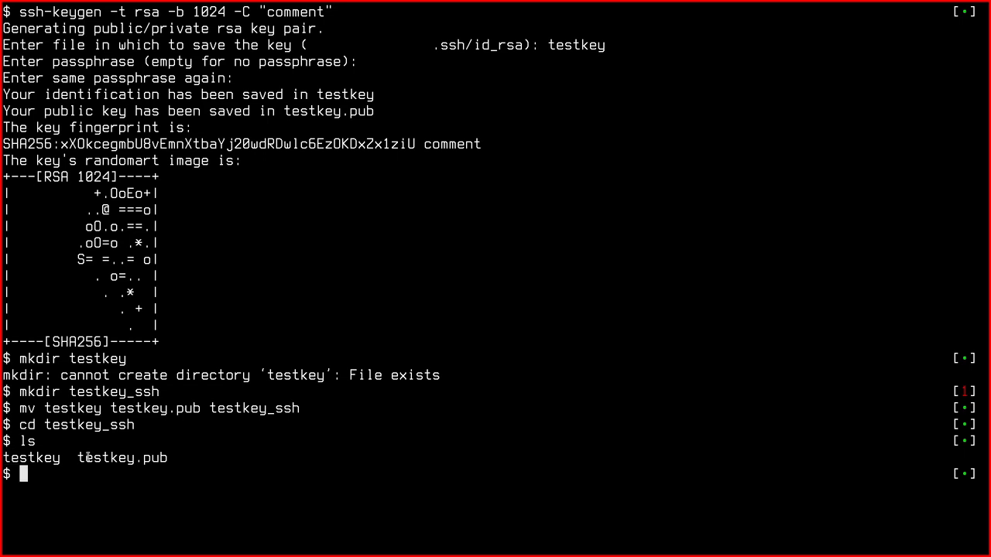
pyautogui.doubleClick(122, 457)
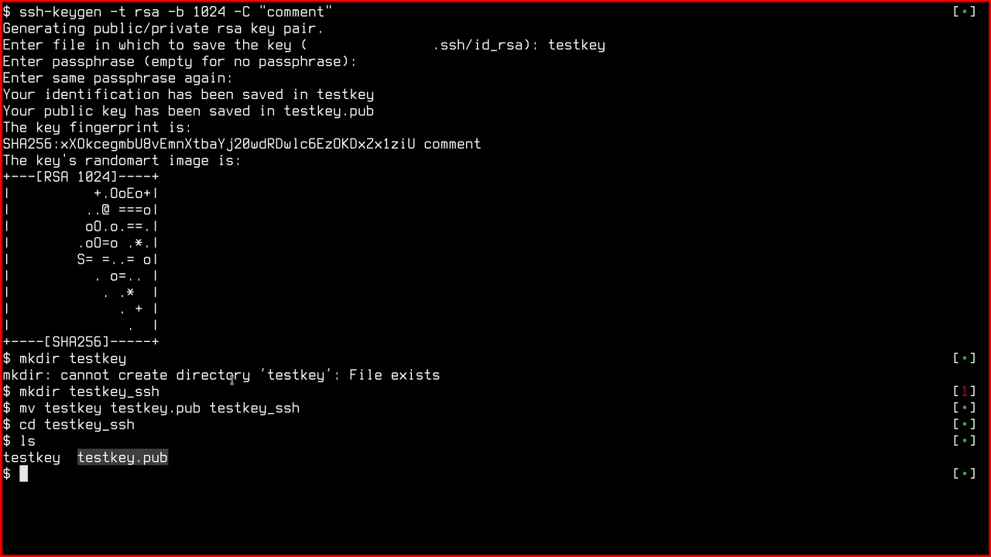
pyautogui.write('cat testkey.pub')
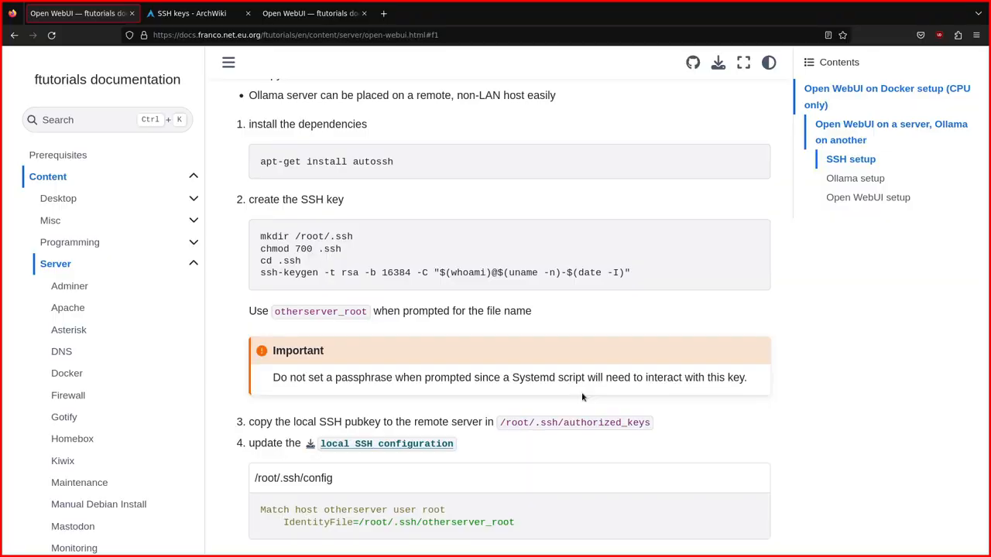
pyautogui.doubleClick(606, 423)
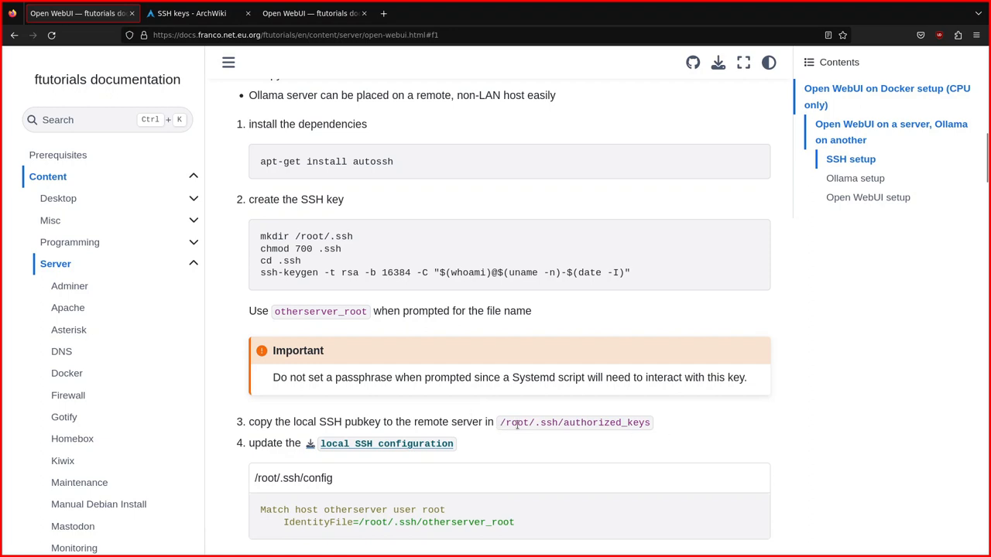
pyautogui.scroll(-3)
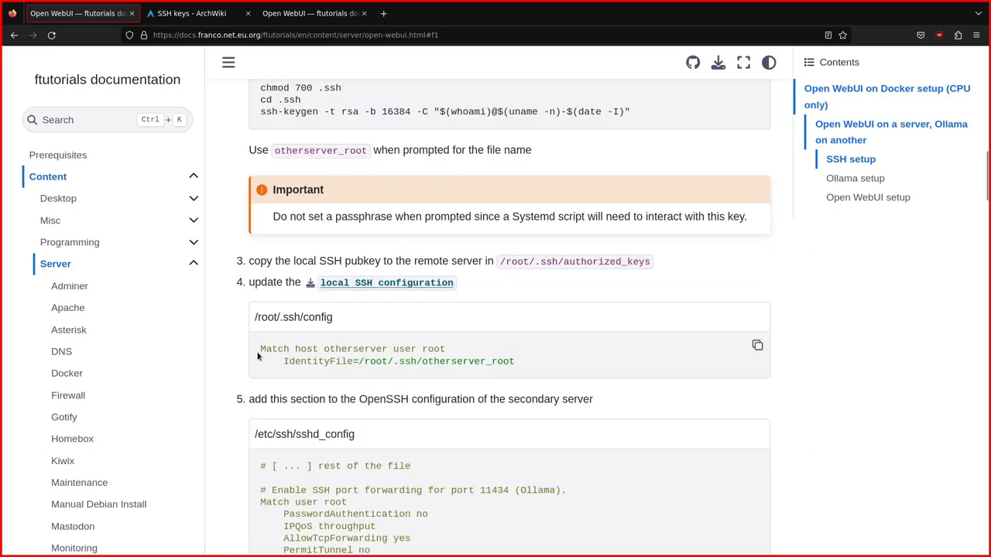
pyautogui.moveTo(530, 372)
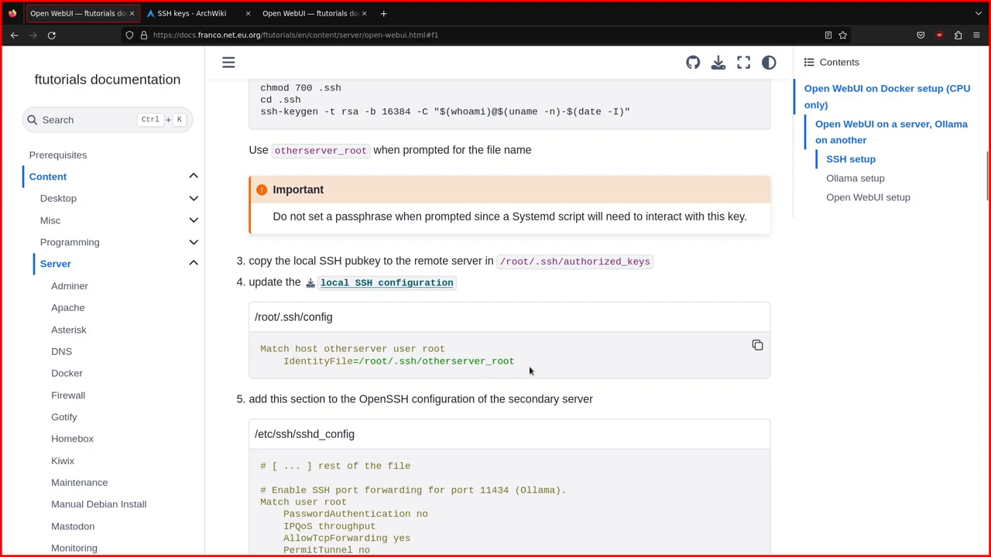
pyautogui.moveTo(329, 361); pyautogui.dragTo(513, 361)
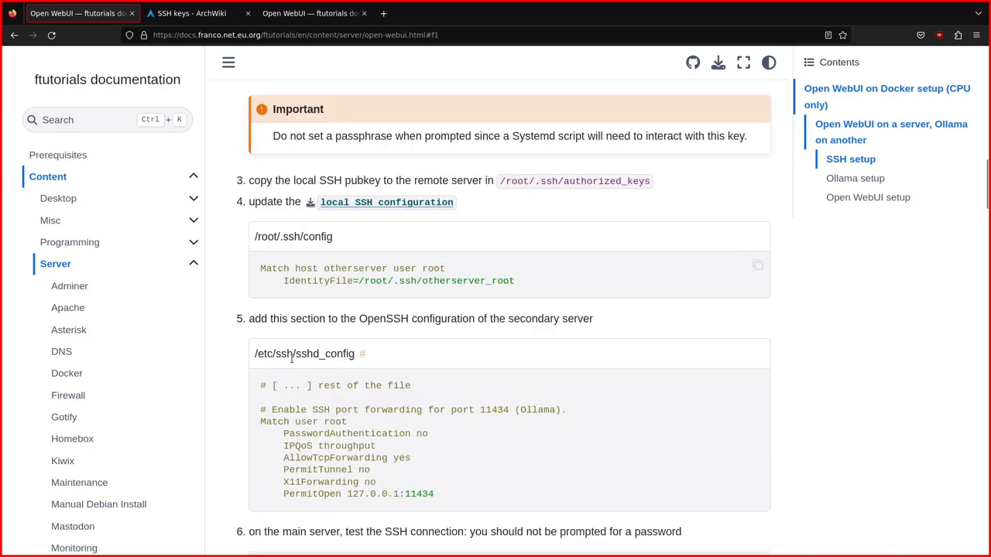
# - Scroll to the sshd_config example and highlight AllowTcpForwarding yes
pyautogui.scroll(-3)
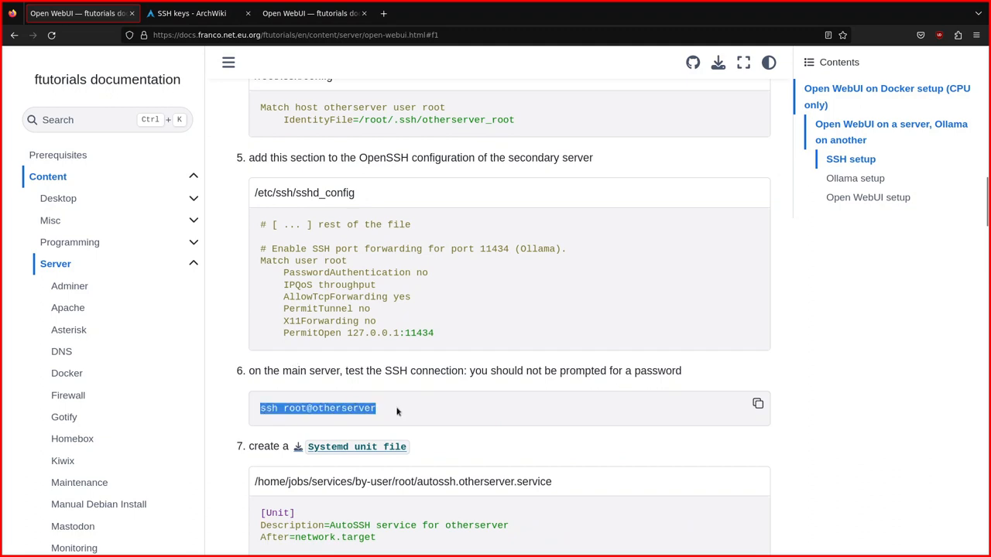
pyautogui.moveTo(412, 427)
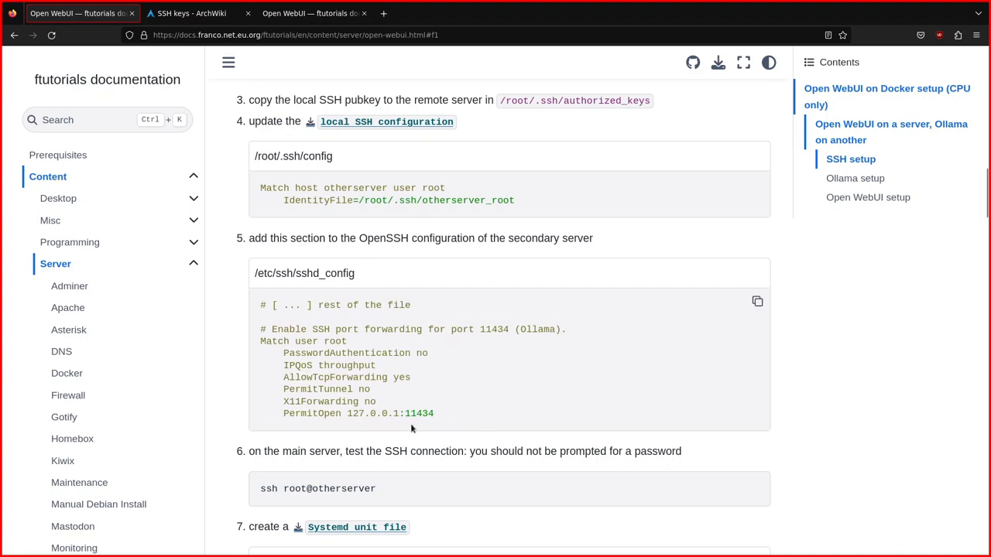
pyautogui.doubleClick(303, 273)
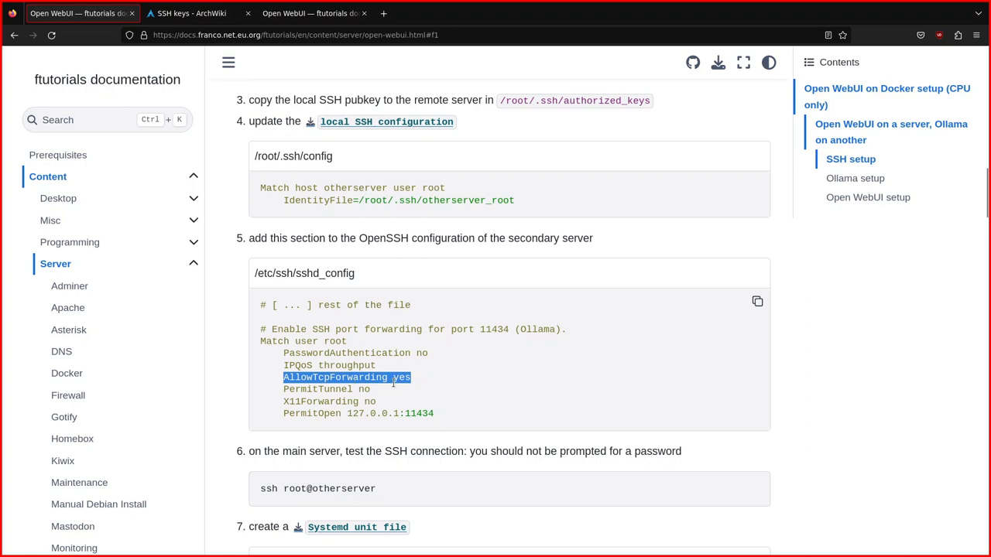
pyautogui.moveTo(475, 399)
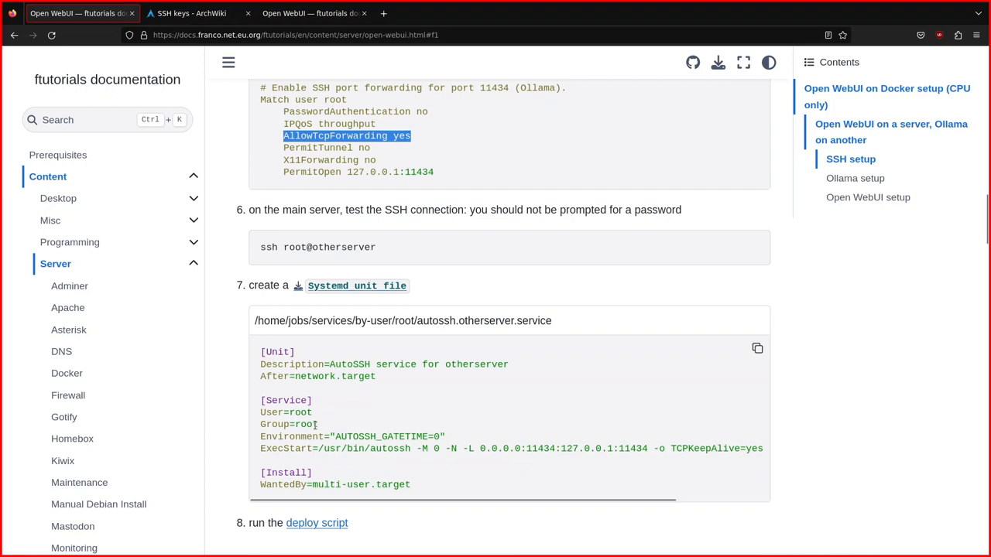
pyautogui.moveTo(325, 470)
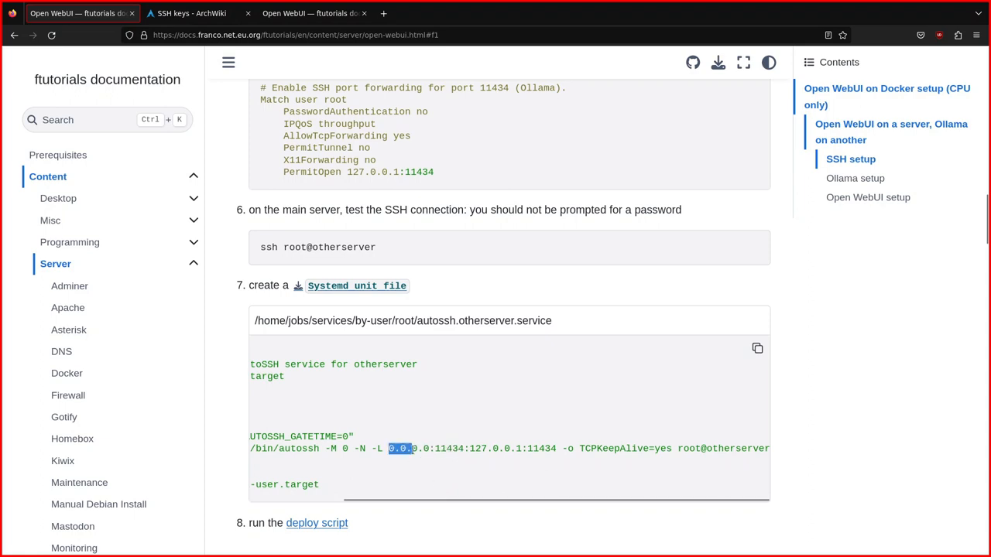
# - Scroll the page right and down past the autossh systemd unit file step
pyautogui.hscroll(3)
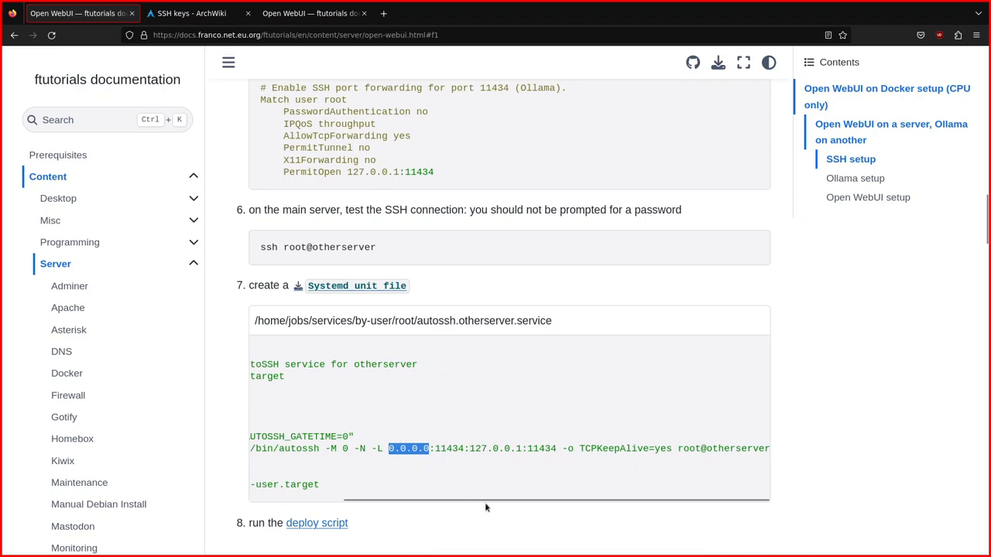
pyautogui.hscroll(3)
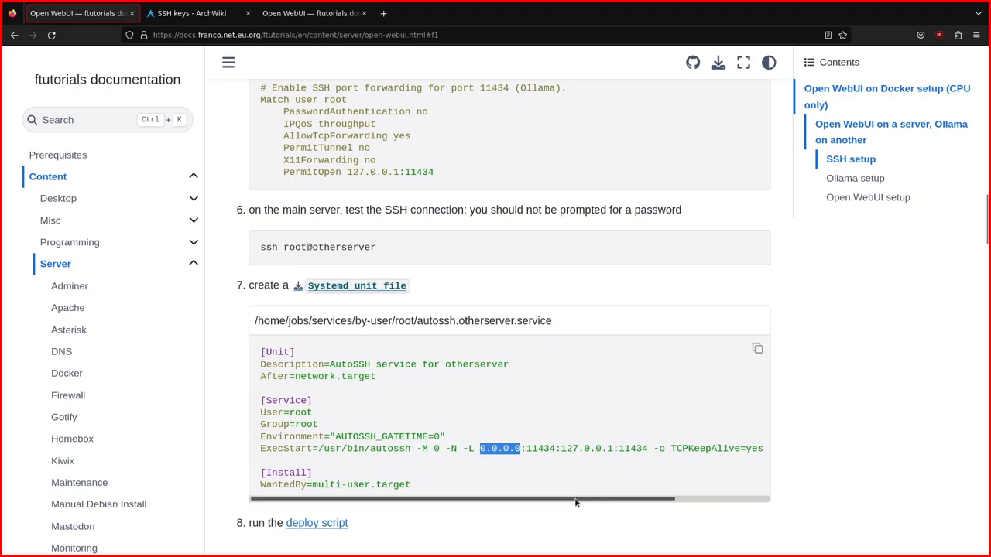
pyautogui.moveTo(487, 502)
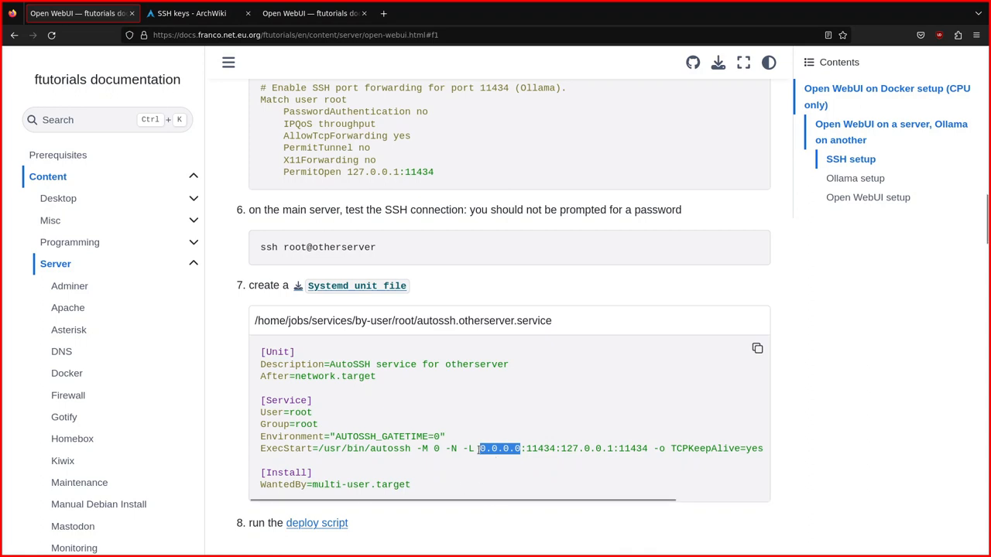
pyautogui.moveTo(486, 440)
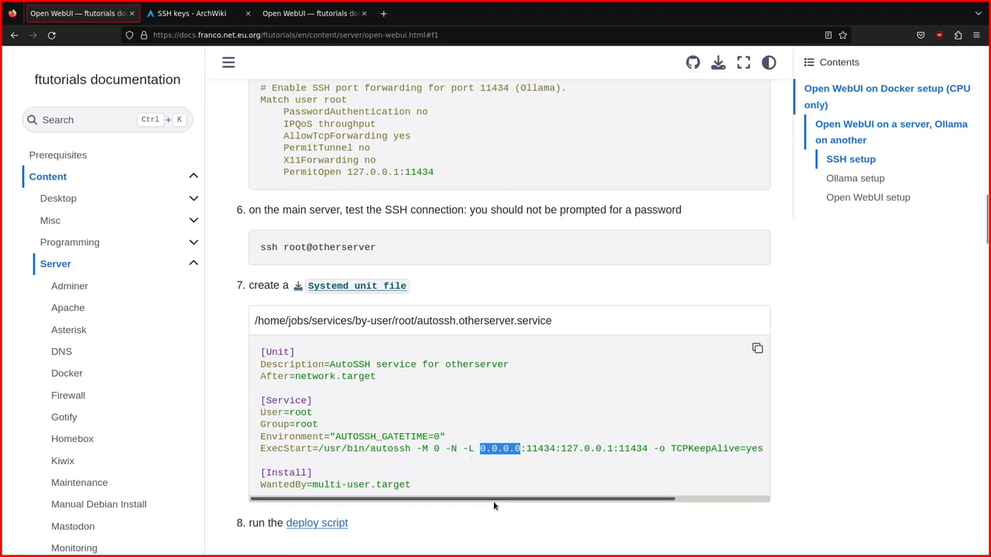
pyautogui.moveTo(526, 511)
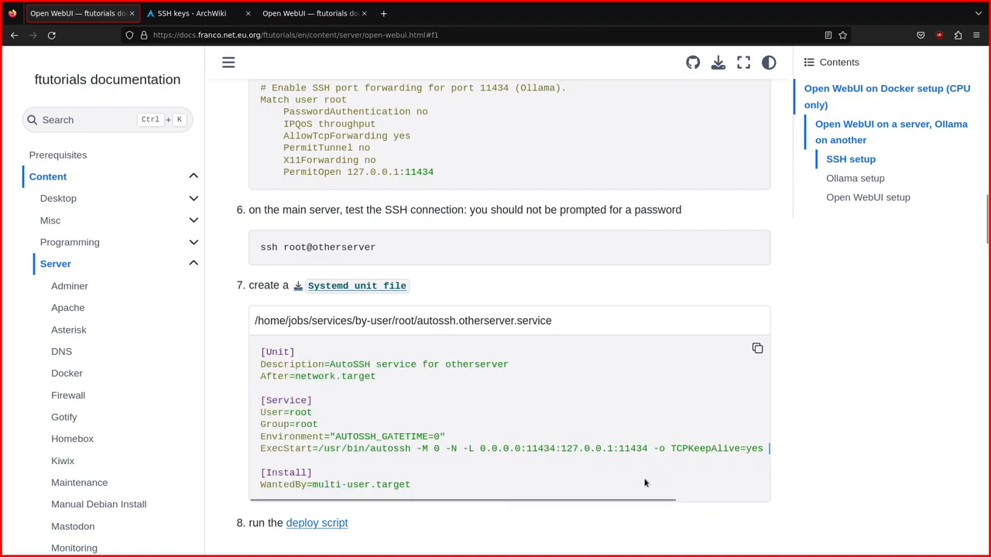
pyautogui.scroll(-3)
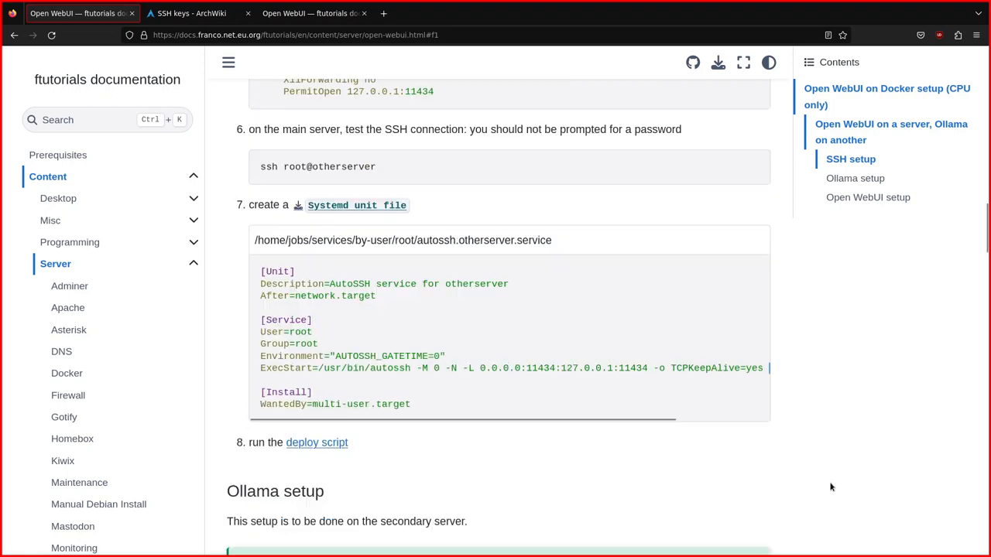
# - Scroll to the docker-compose.yml block and highlight ${DATA_PATH} in its volumes entry
pyautogui.scroll(3)
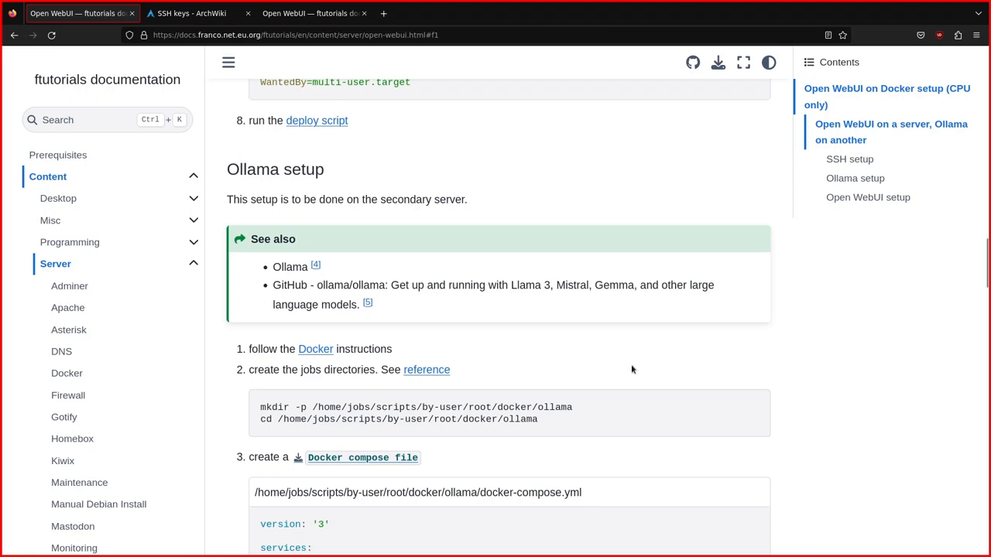
pyautogui.scroll(-3)
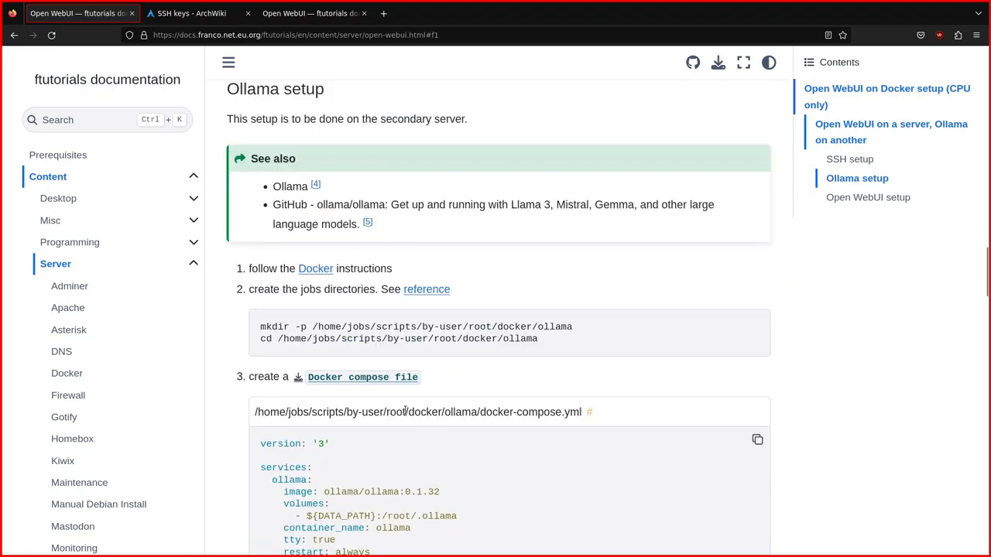
pyautogui.scroll(-3)
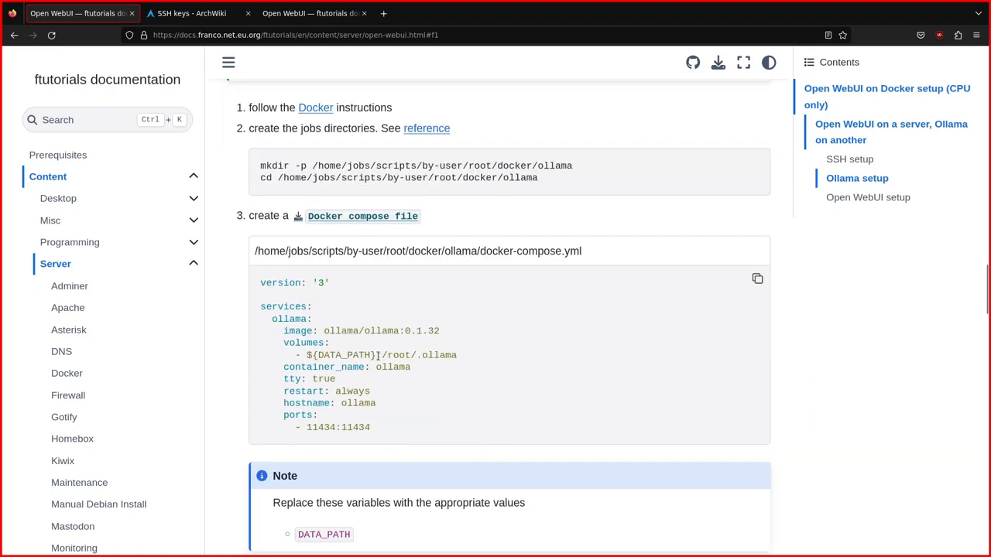
pyautogui.doubleClick(341, 355)
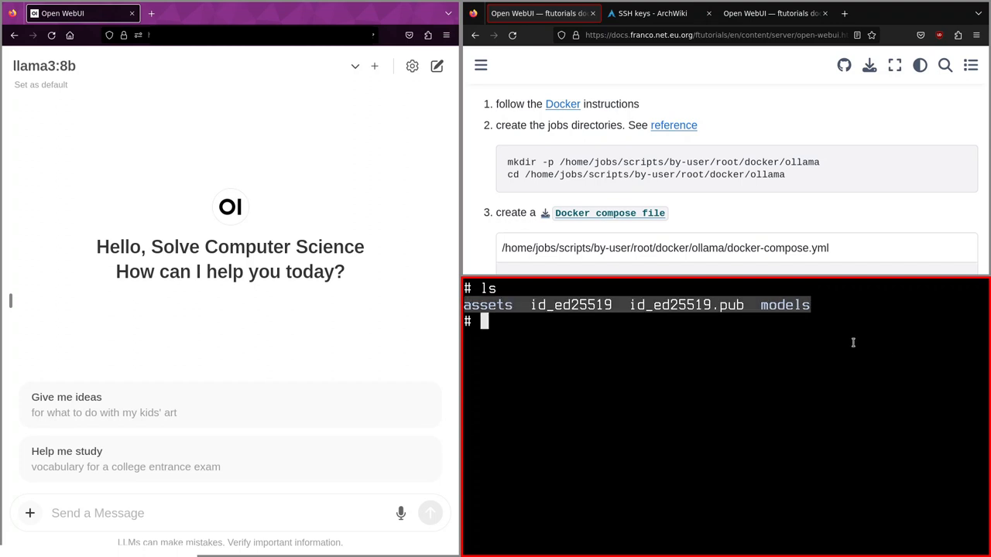
# - List the Ollama data folder and run du -hs models/ to see its 24G size
pyautogui.scroll(-3)
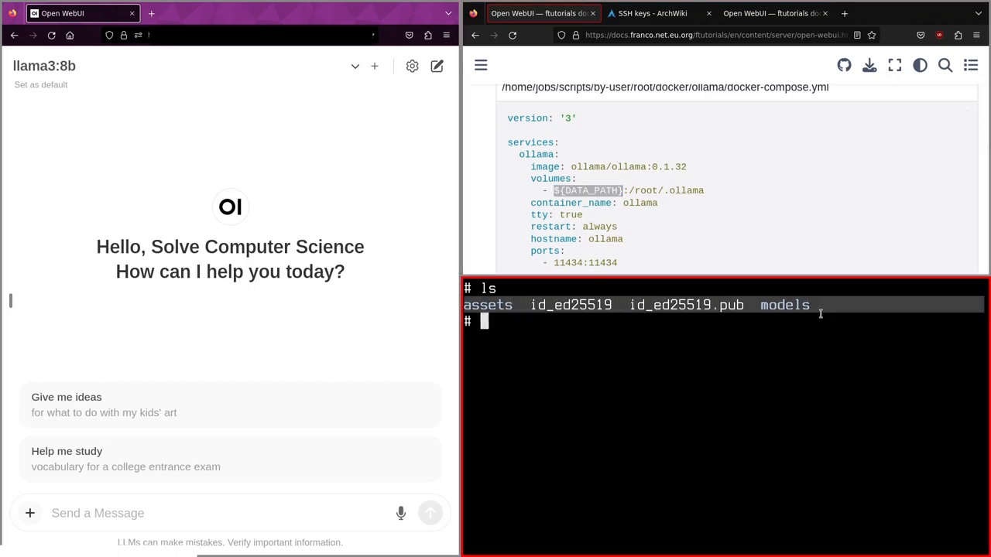
pyautogui.write('ls')
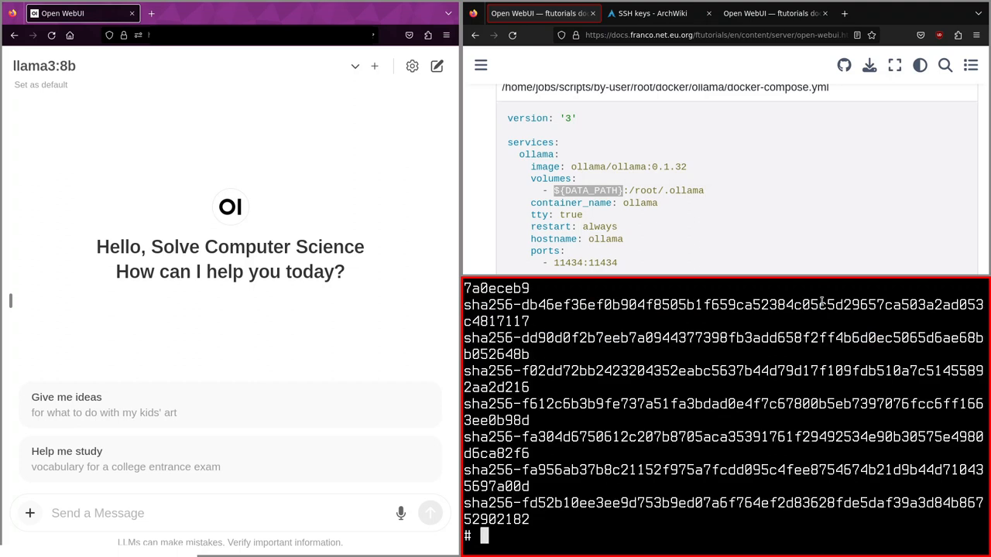
pyautogui.write('d')
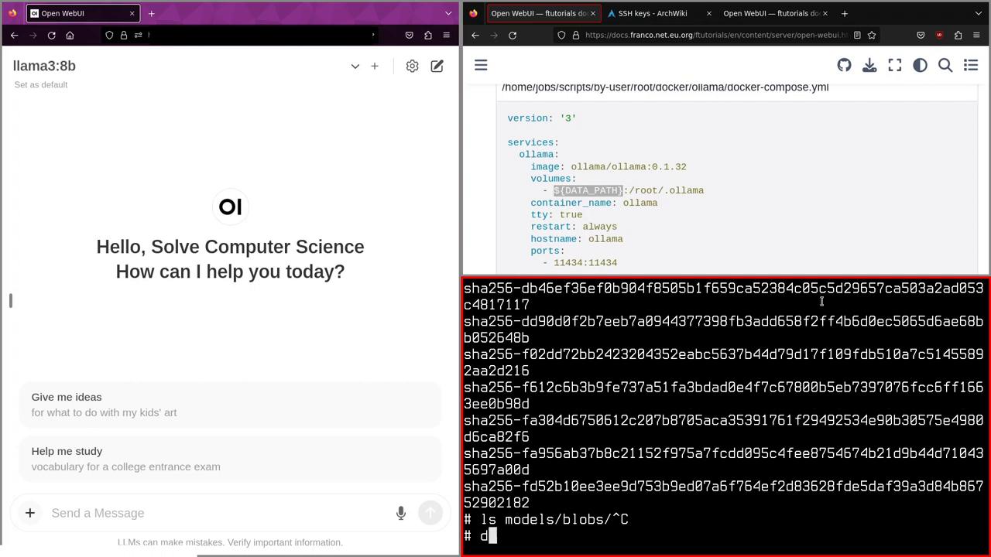
pyautogui.write('u -hs models/')
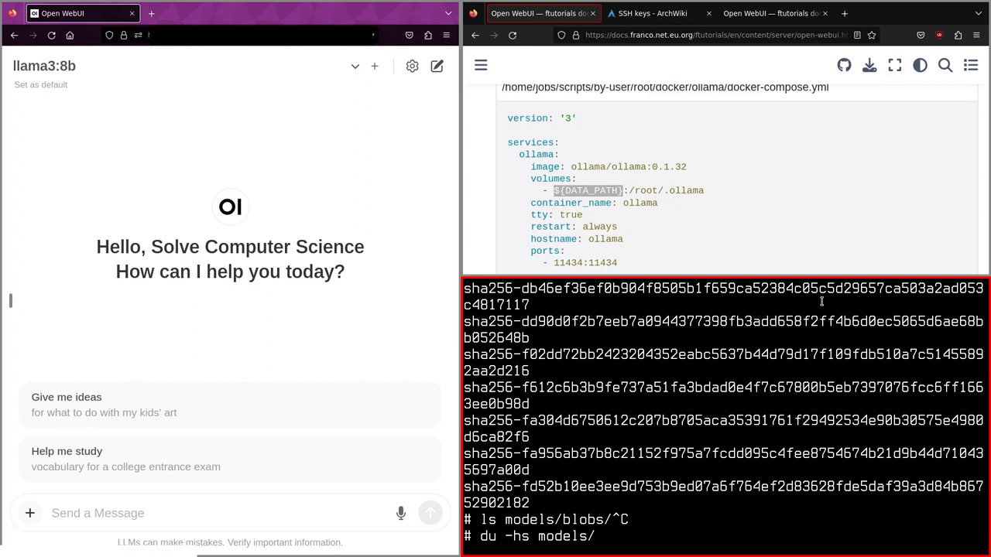
pyautogui.press('Return')
pyautogui.write('ls assets/0.1.28/')
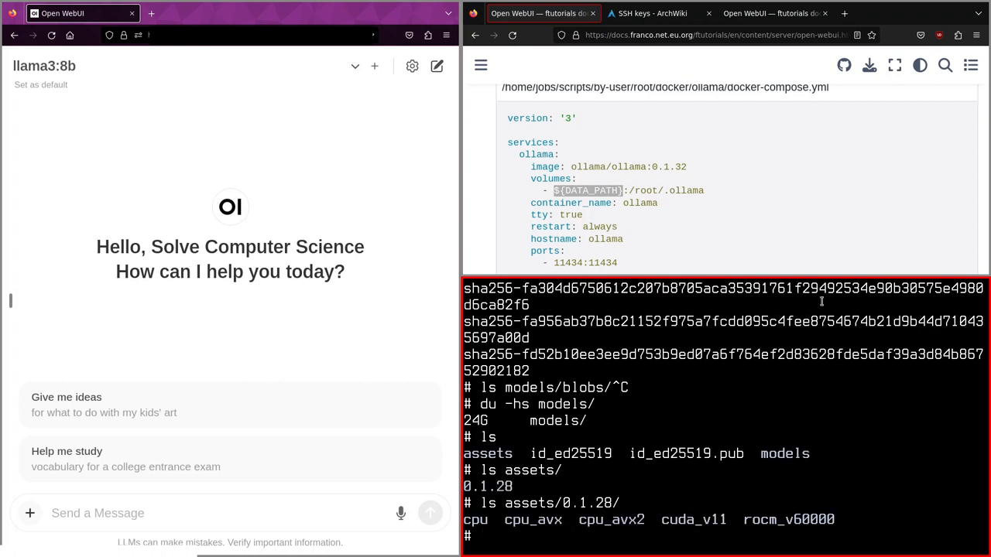
pyautogui.scroll(-3)
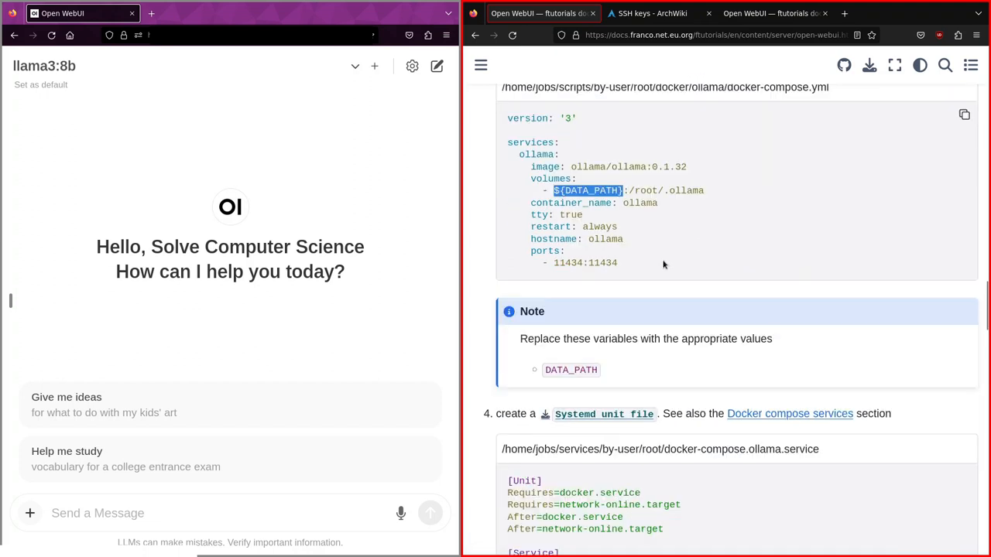
# - Highlight the docker-compose command in the Ollama unit file's ExecStart line
pyautogui.scroll(-3)
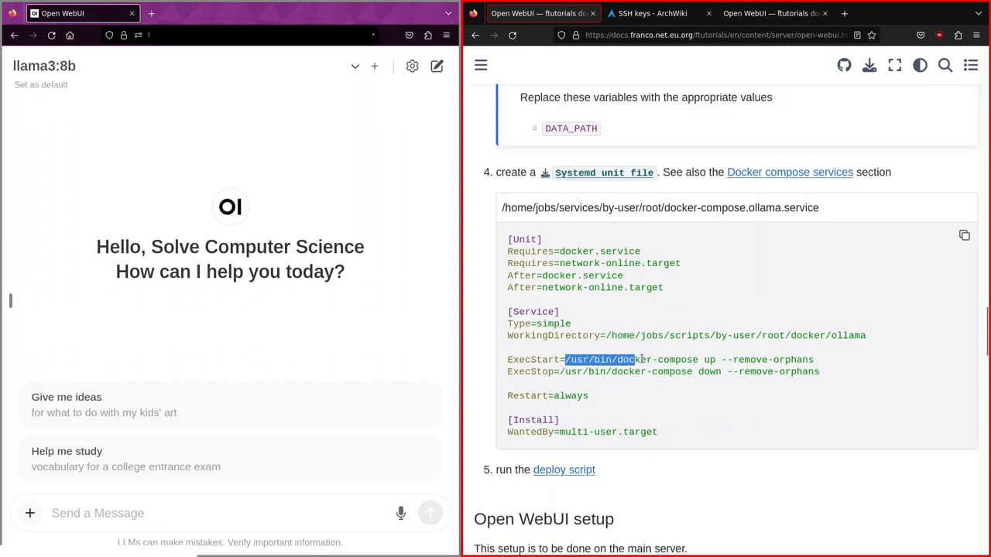
pyautogui.click(694, 346)
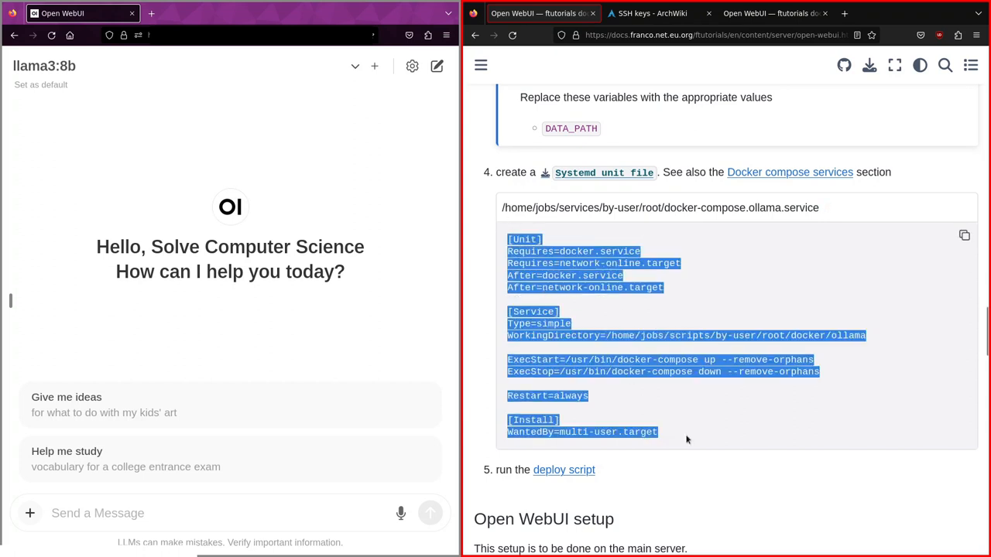
pyautogui.doubleClick(526, 359)
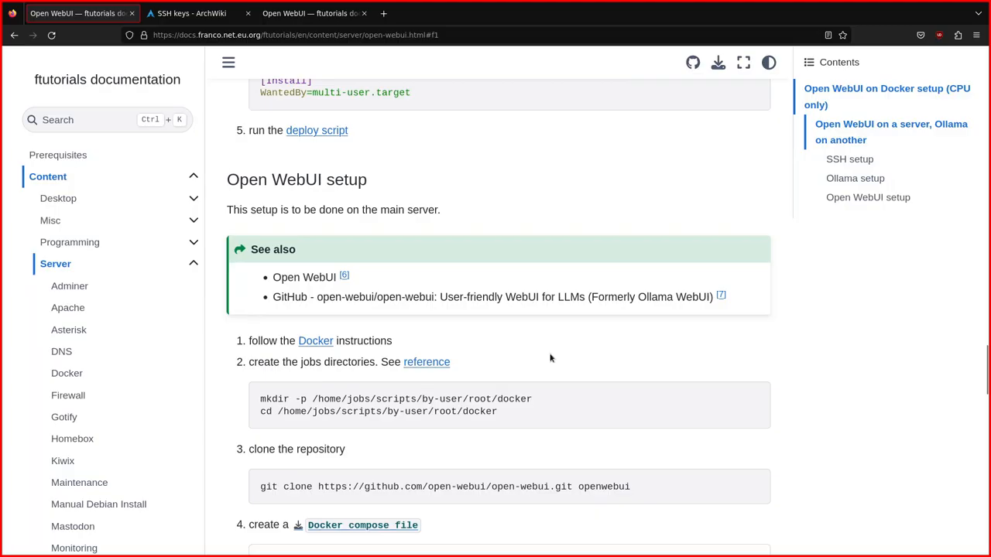
pyautogui.moveTo(487, 311)
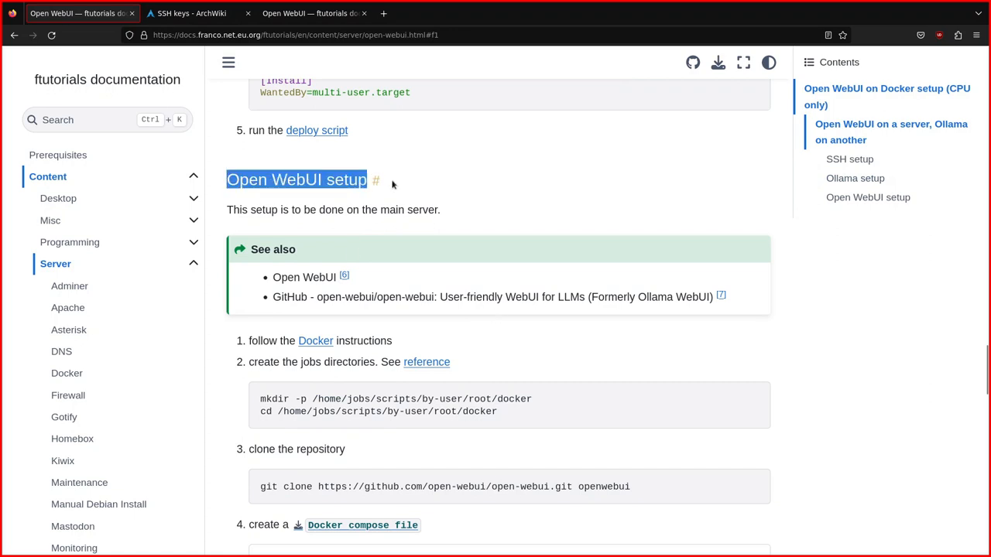
# - Scroll to the clone step and highlight the github.com open-webui repository URL
pyautogui.scroll(-3)
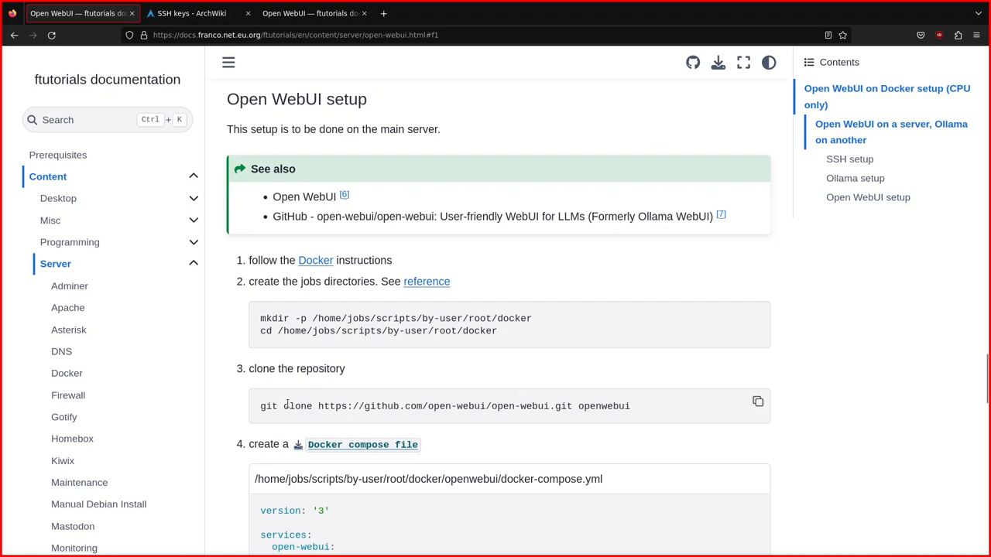
pyautogui.moveTo(402, 364)
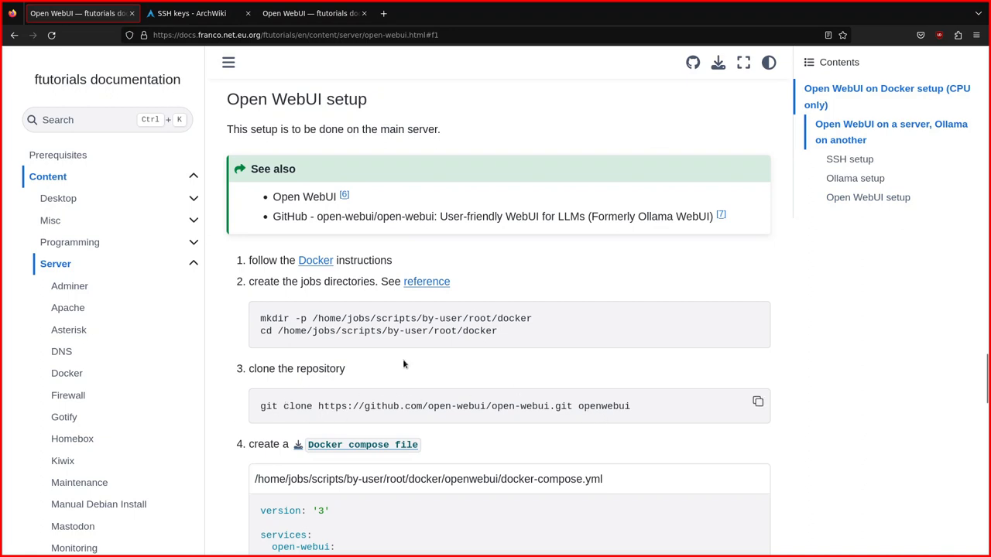
pyautogui.moveTo(317, 407); pyautogui.dragTo(510, 407)
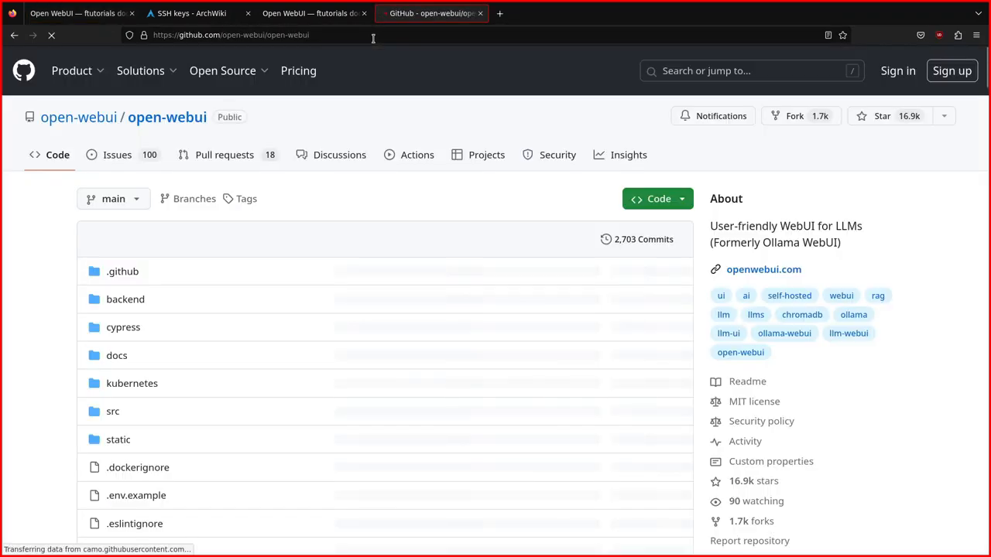
# - Open the open-webui GitHub repository and its docker-compose.yaml file
pyautogui.scroll(-3)
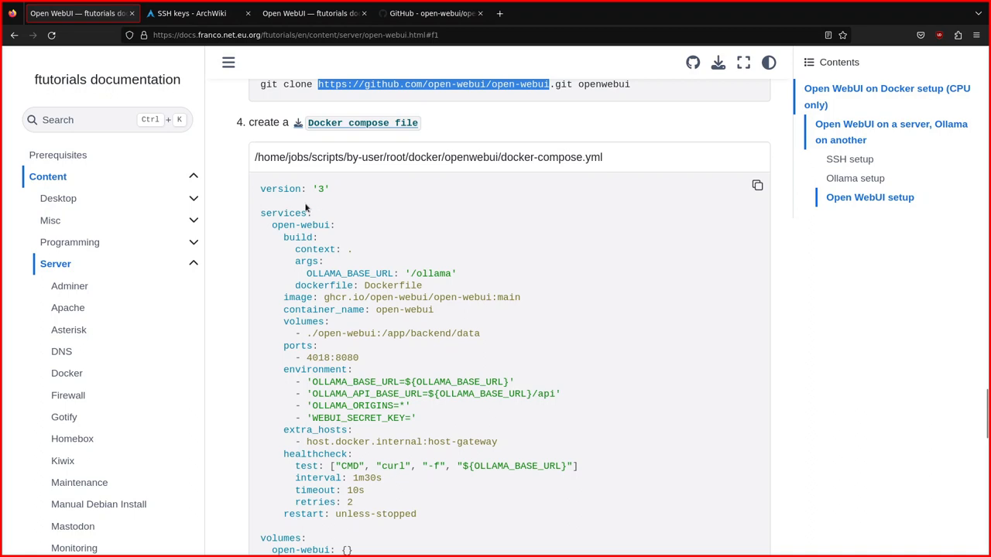
pyautogui.click(431, 13)
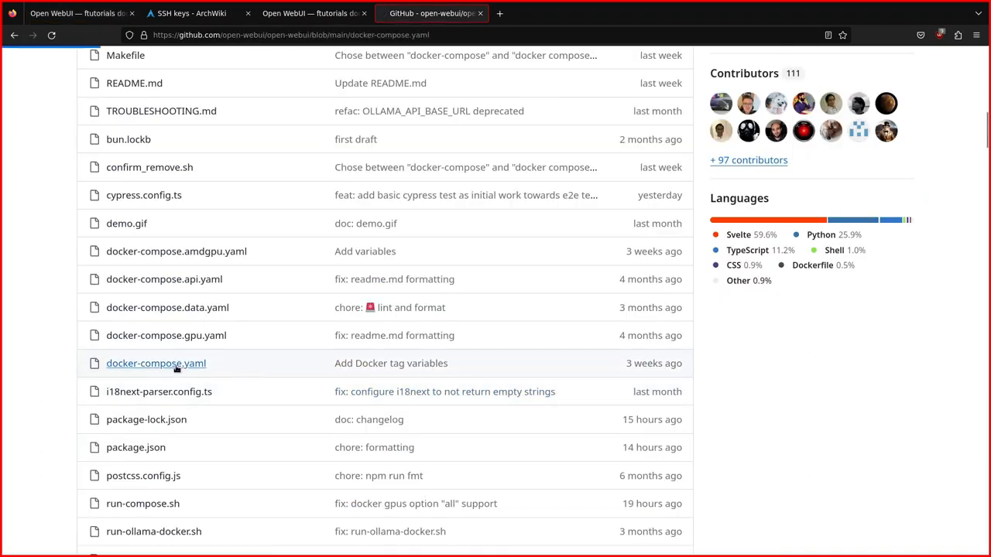
pyautogui.click(156, 363)
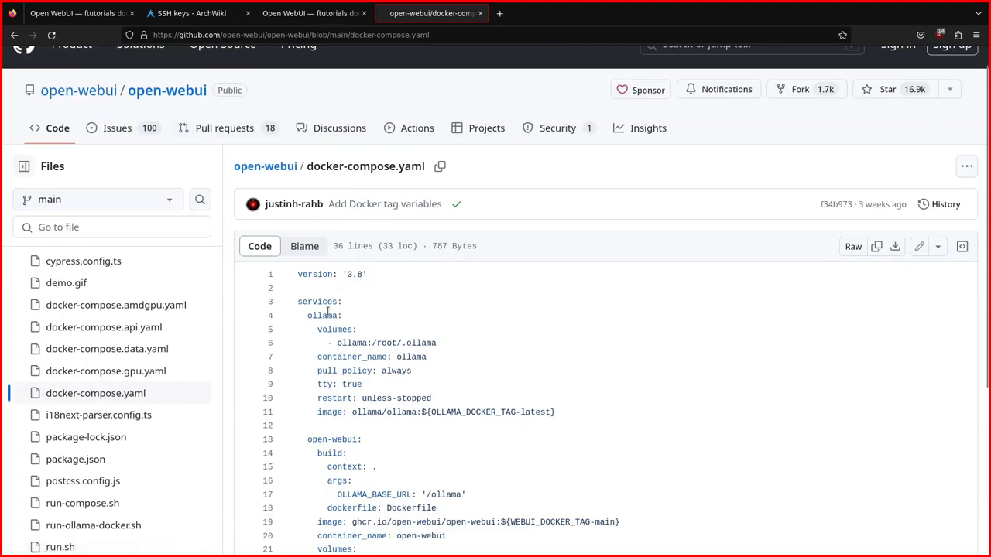
pyautogui.moveTo(774, 301)
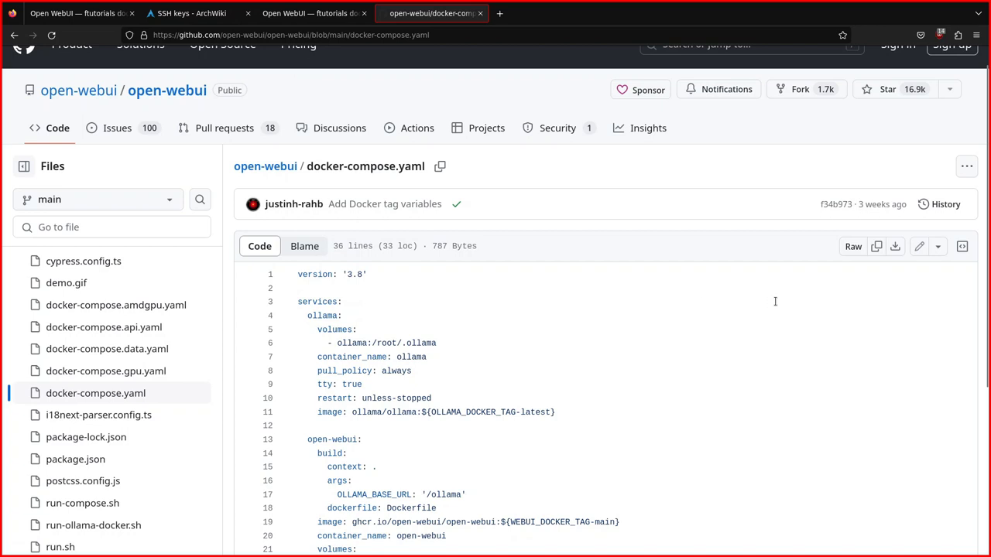
# - Zoom in and read through the upstream compose file, then return to the ftutorials docs
pyautogui.press('ctrl+plus')
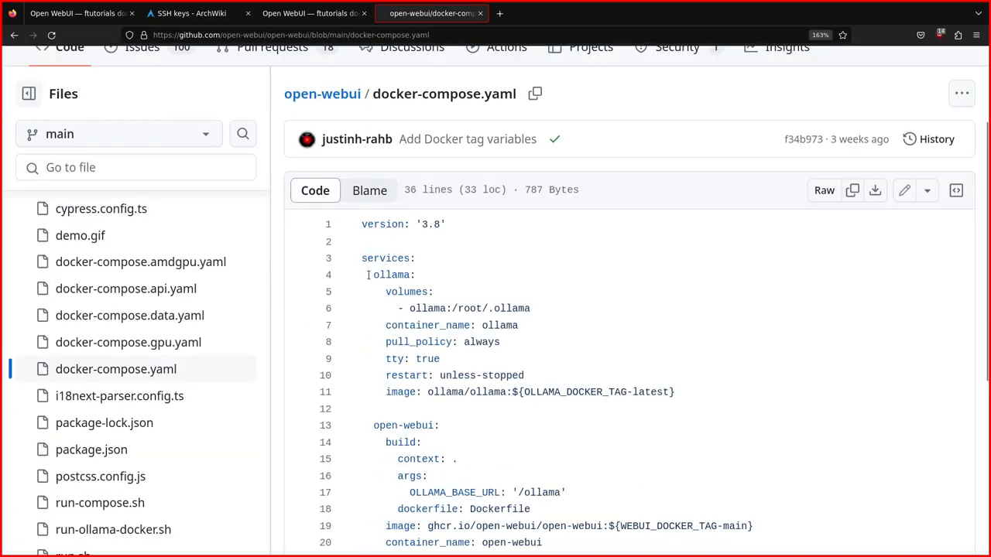
pyautogui.moveTo(373, 275); pyautogui.dragTo(674, 391)
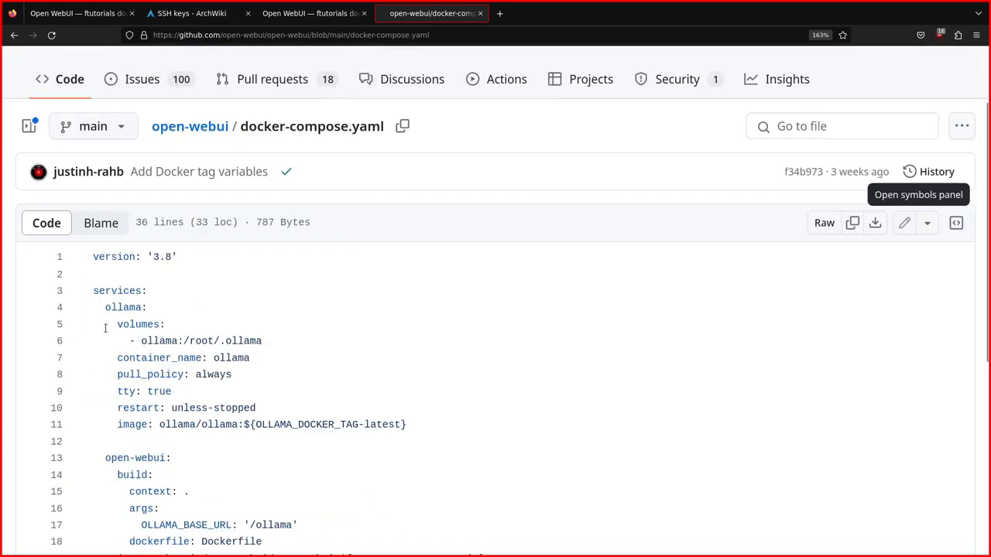
pyautogui.scroll(-3)
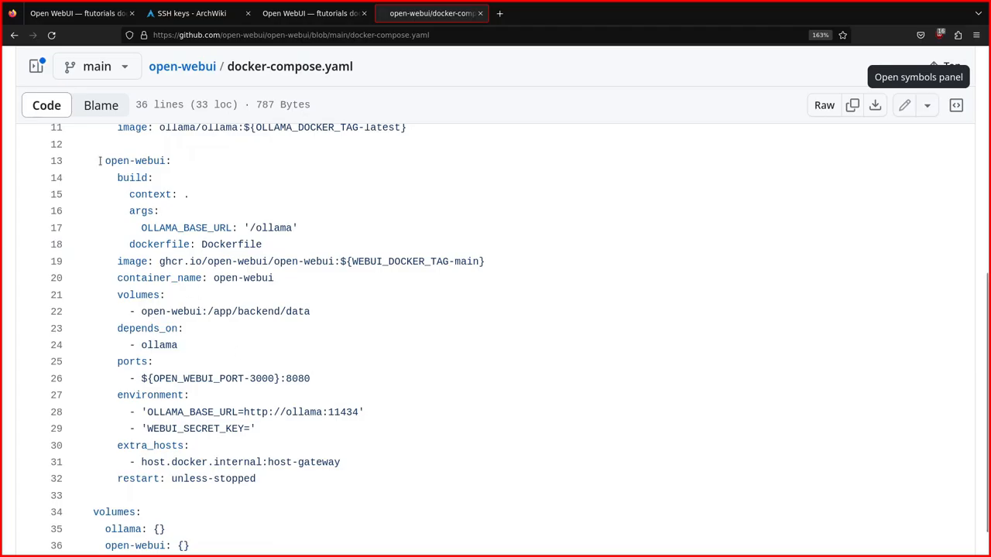
pyautogui.click(77, 14)
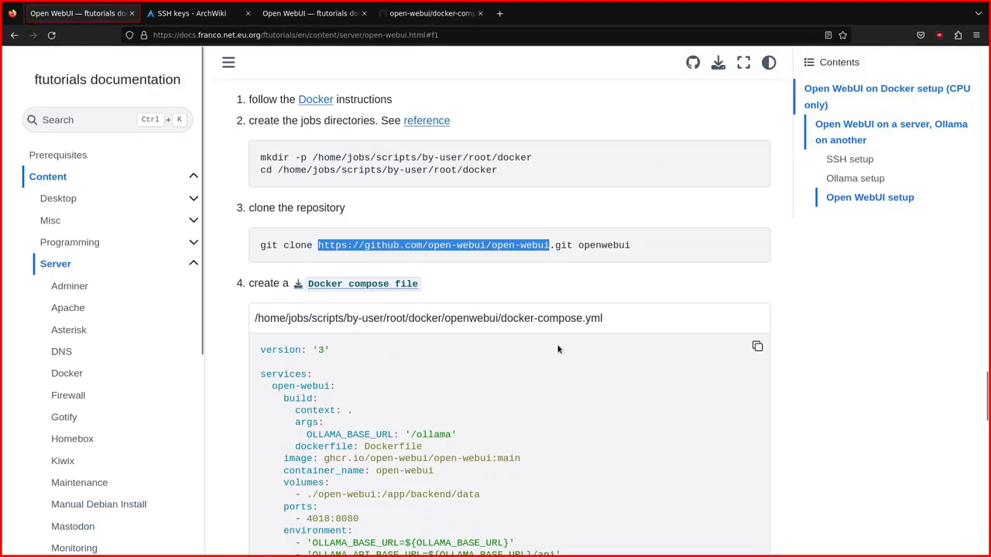
# - Highlight the ./open-webui data volume path in the guide's compose code block
pyautogui.scroll(-3)
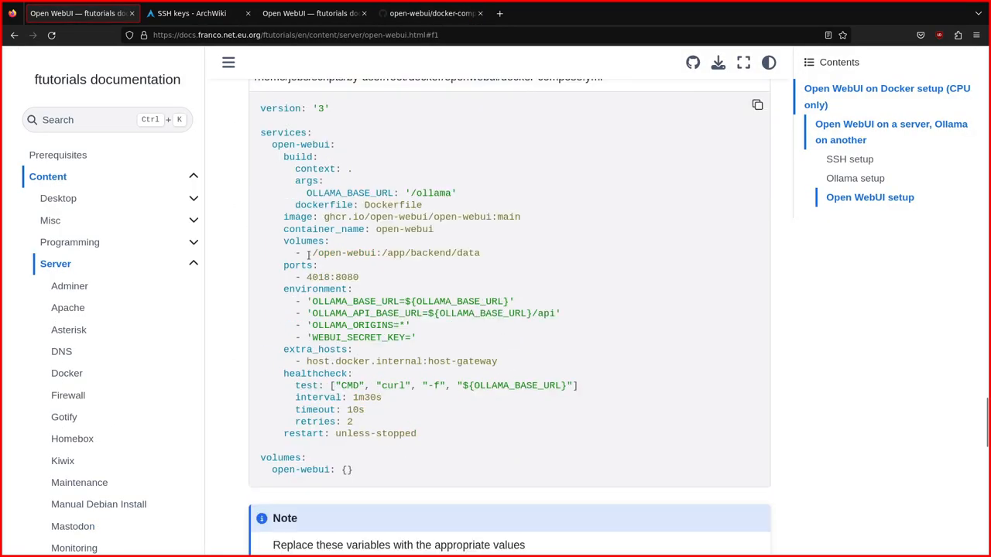
pyautogui.doubleClick(340, 253)
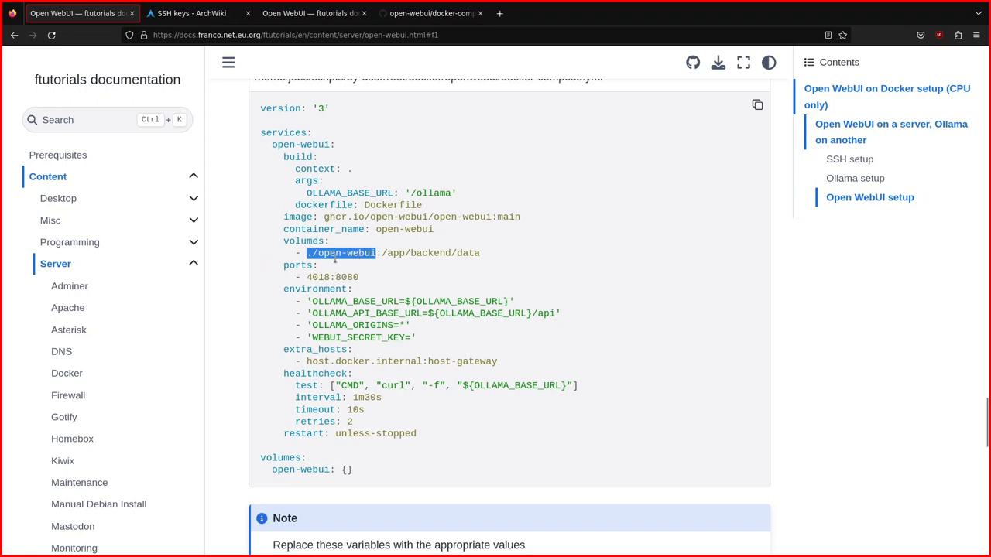
pyautogui.moveTo(365, 286)
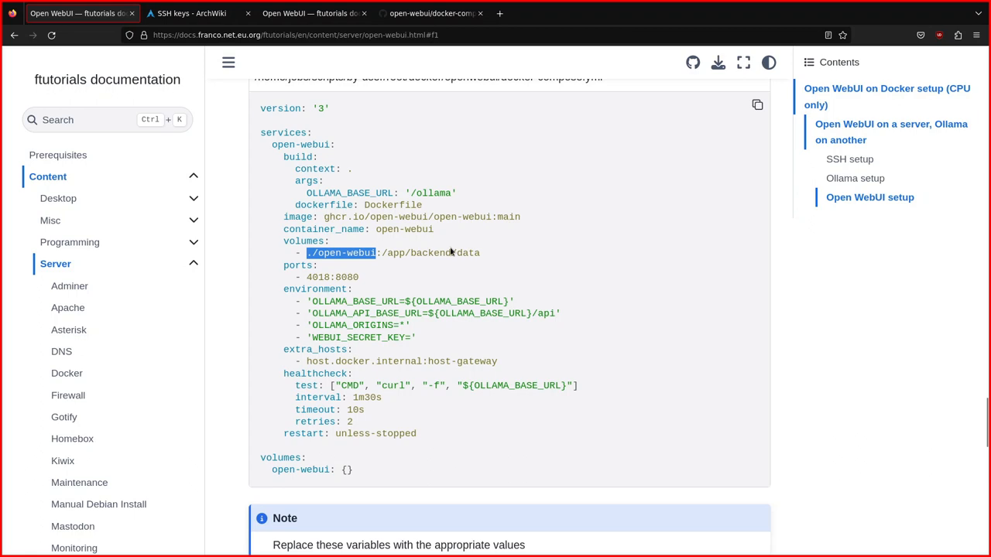
pyautogui.moveTo(380, 266)
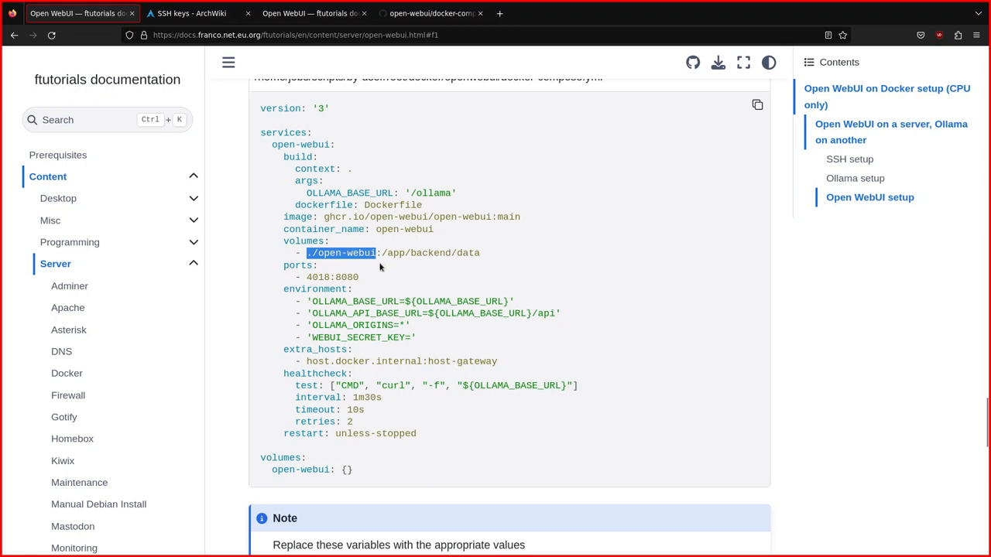
pyautogui.moveTo(338, 243)
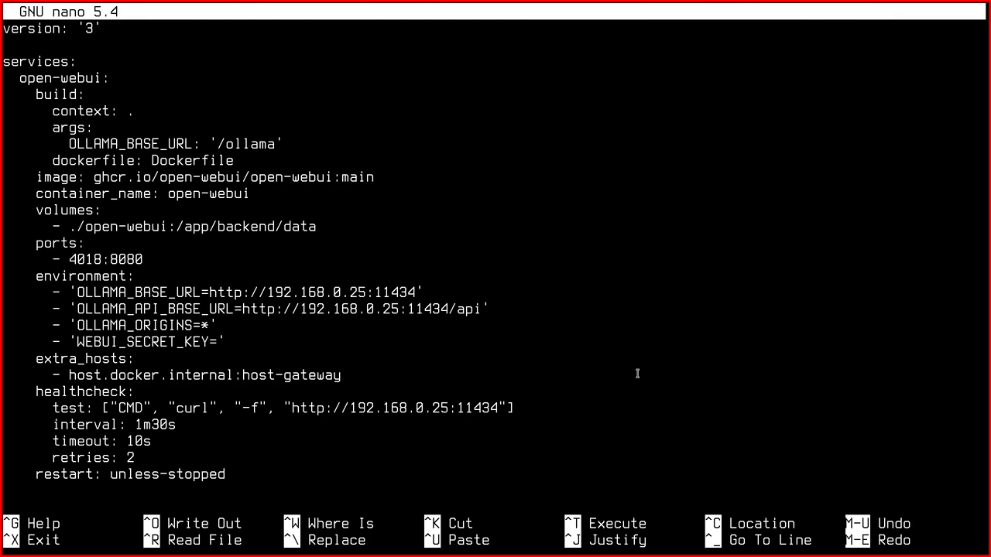
pyautogui.moveTo(489, 315)
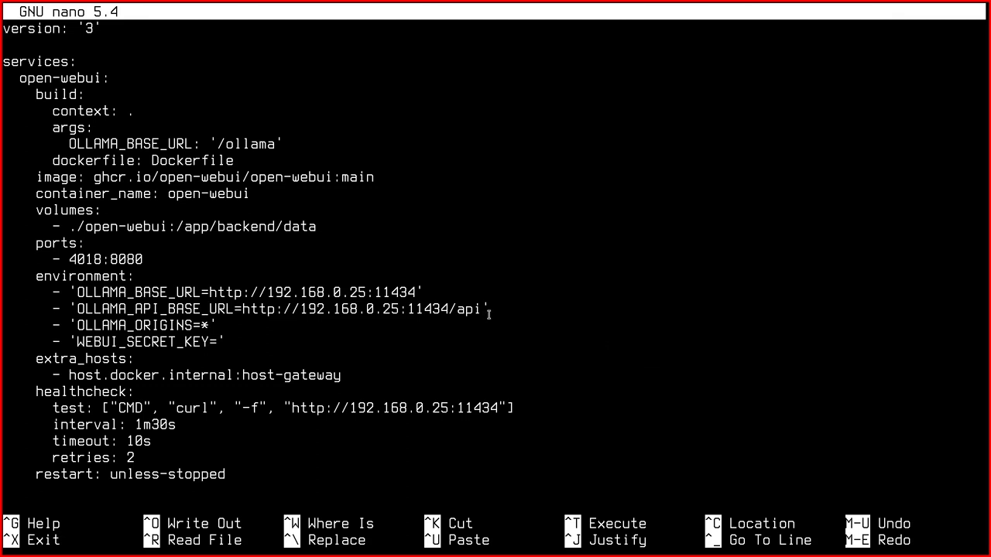
pyautogui.moveTo(267, 295)
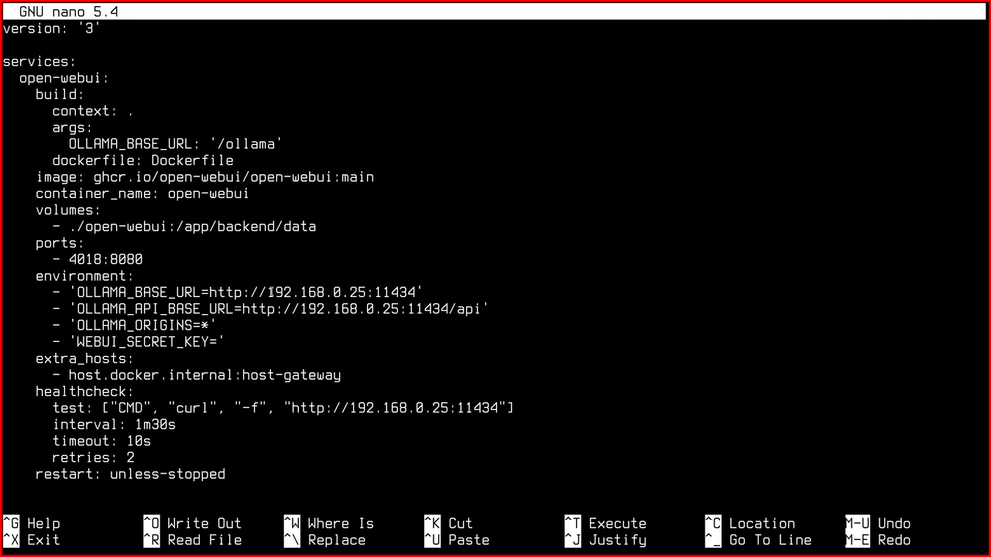
pyautogui.doubleClick(310, 291)
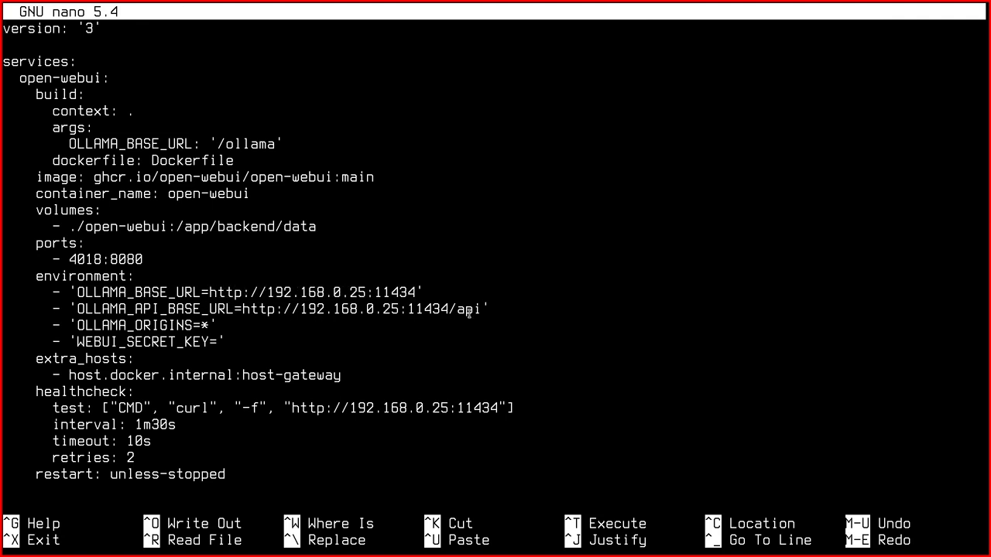
pyautogui.moveTo(241, 274)
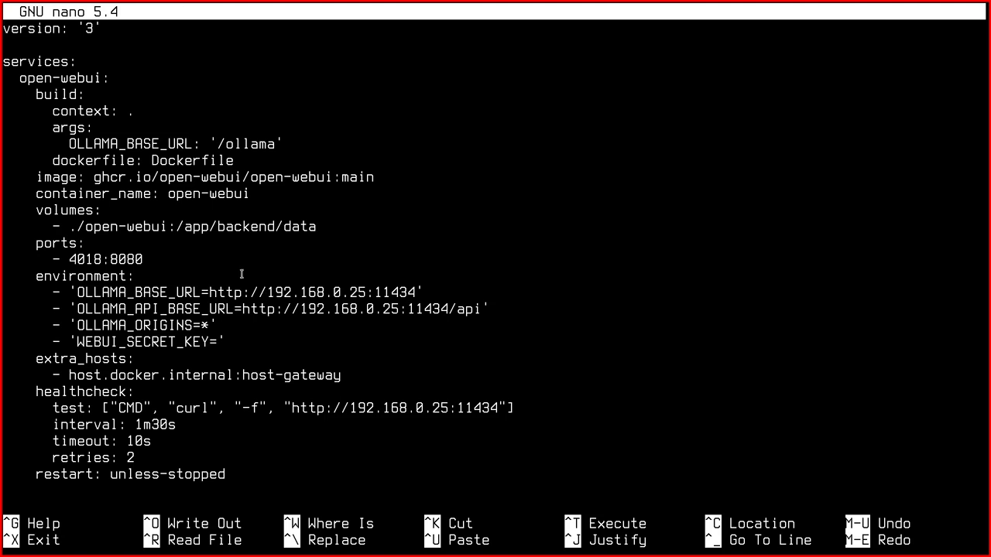
pyautogui.moveTo(445, 309)
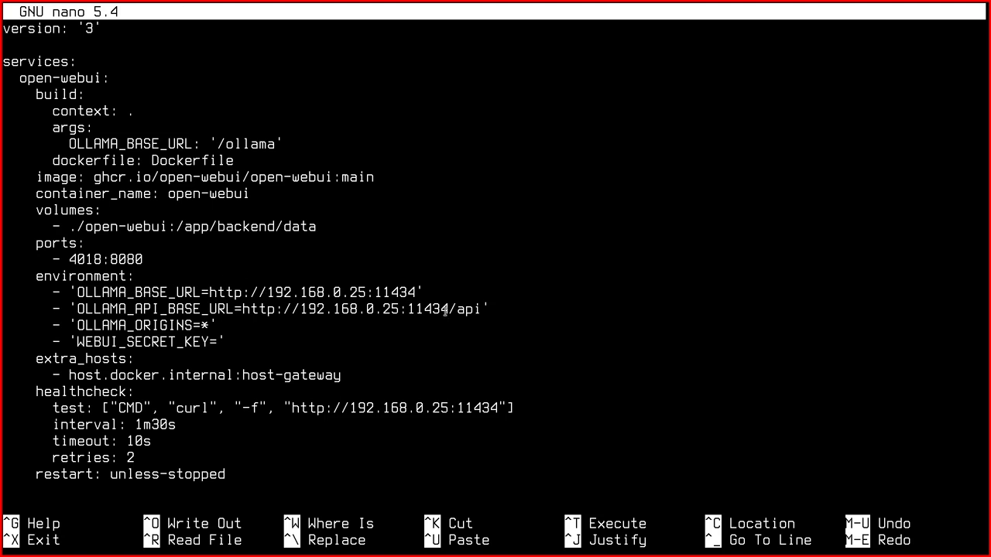
pyautogui.doubleClick(466, 309)
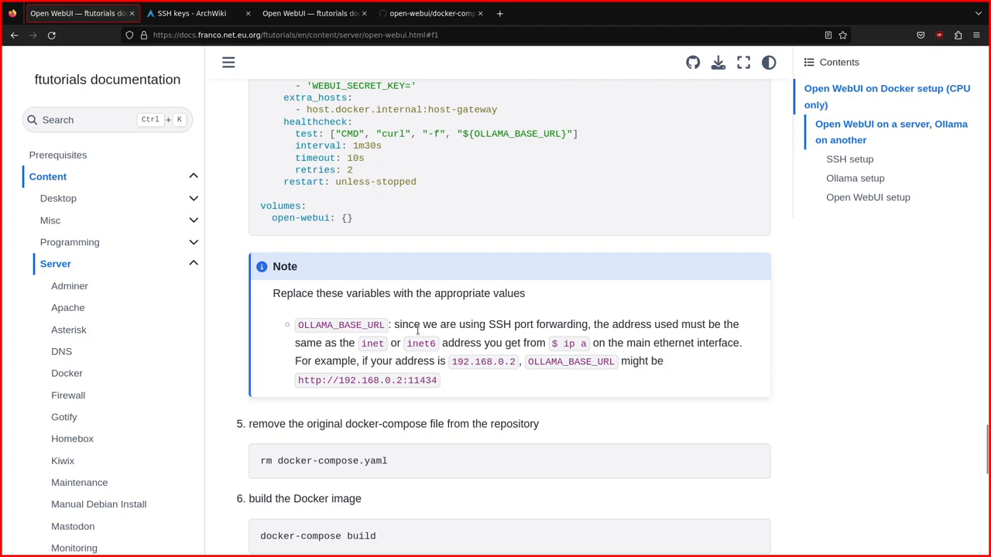
# - Scroll past the Note to the remove-compose, build and systemd unit steps
pyautogui.scroll(-3)
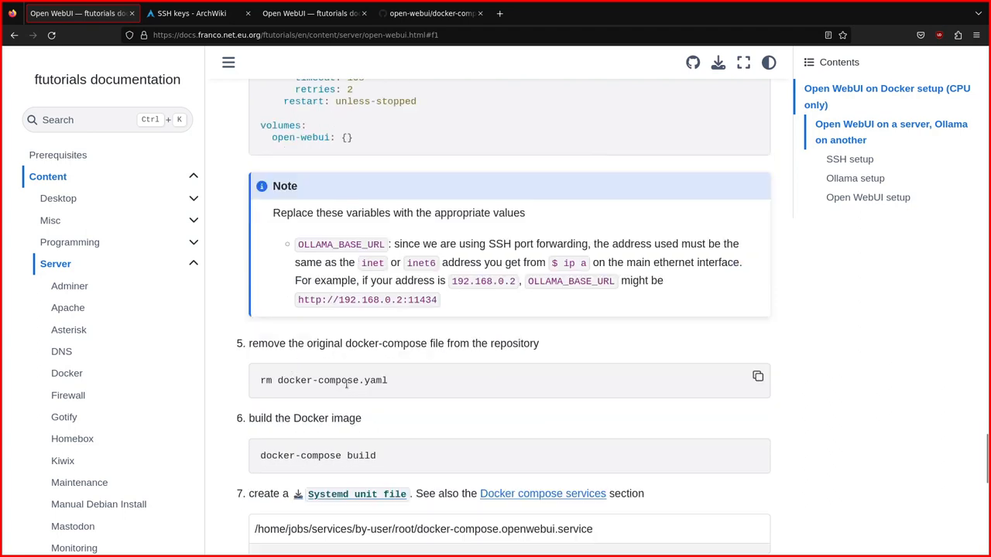
pyautogui.scroll(-3)
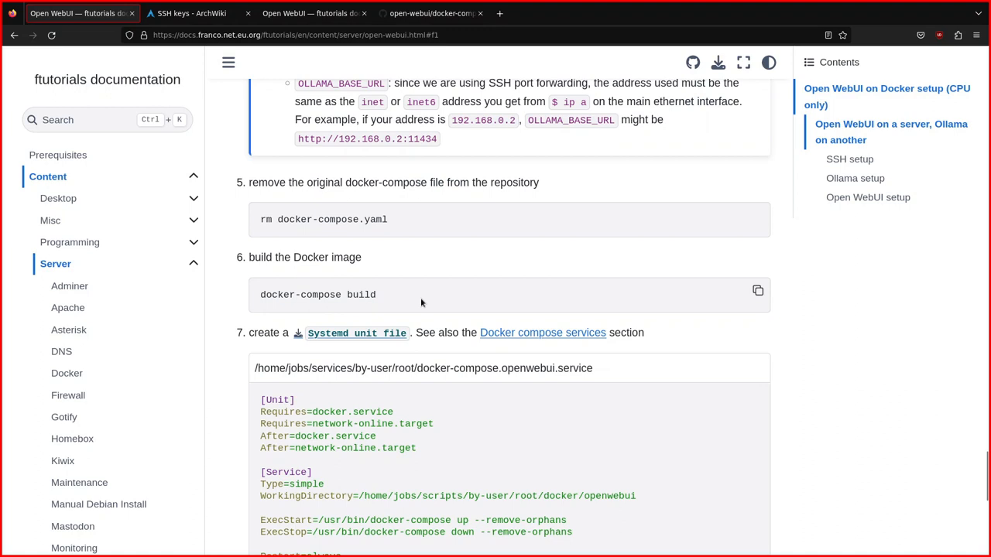
pyautogui.doubleClick(318, 294)
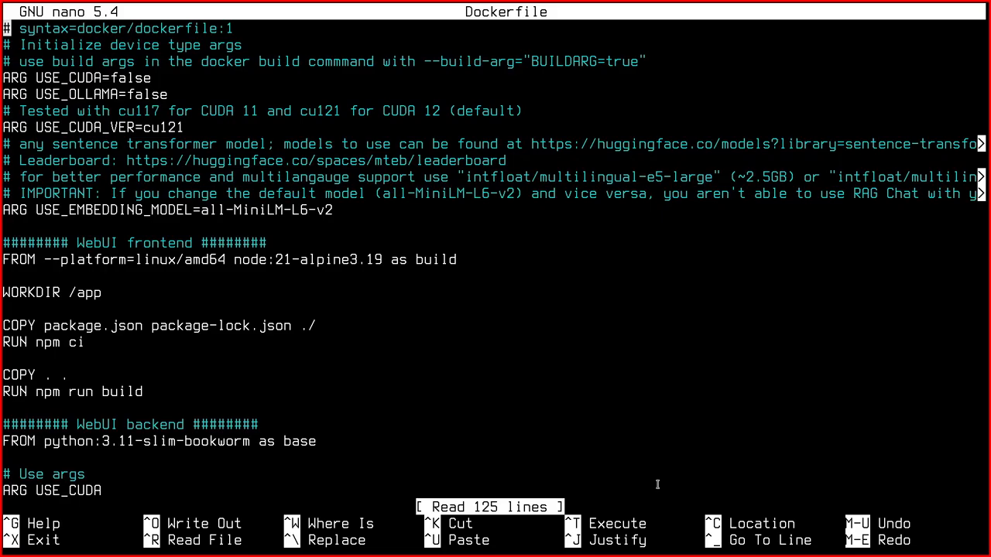
pyautogui.moveTo(267, 510)
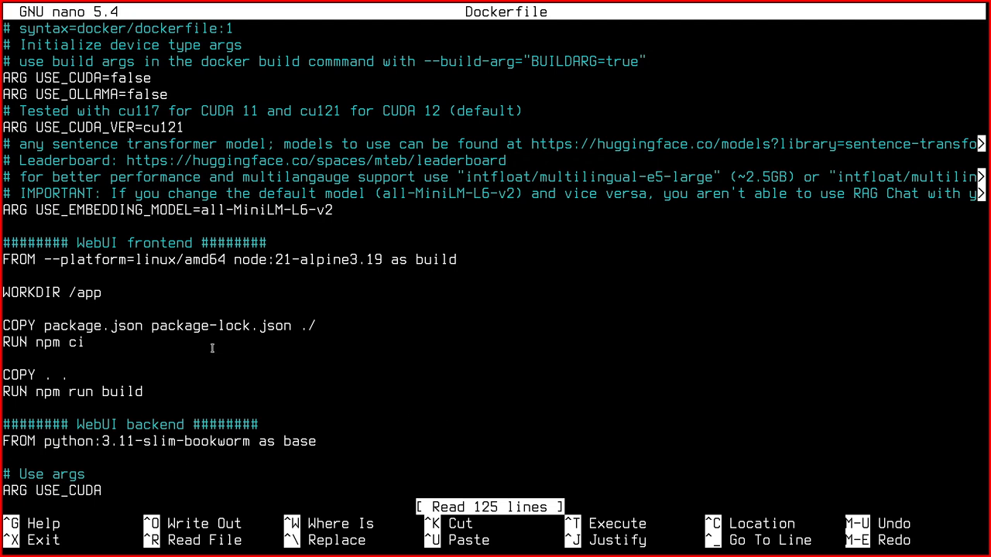
pyautogui.moveTo(192, 278)
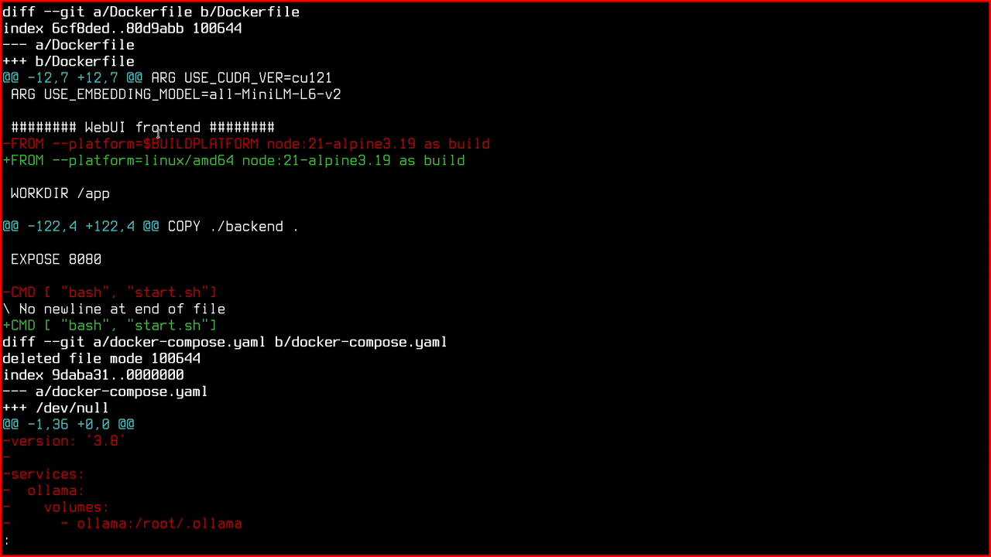
# - Highlight amd64 in the Dockerfile's changed platform line of the git diff
pyautogui.doubleClick(198, 144)
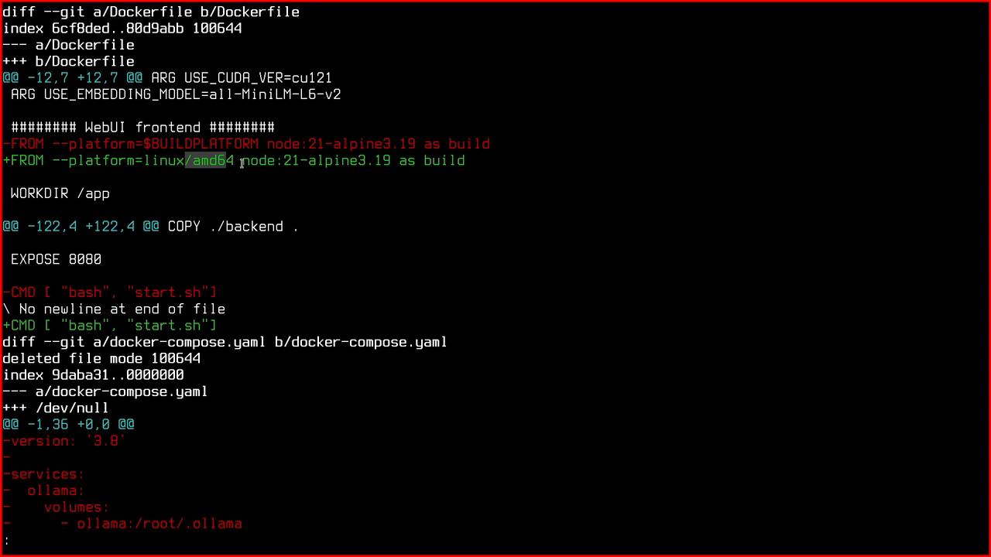
pyautogui.moveTo(345, 135)
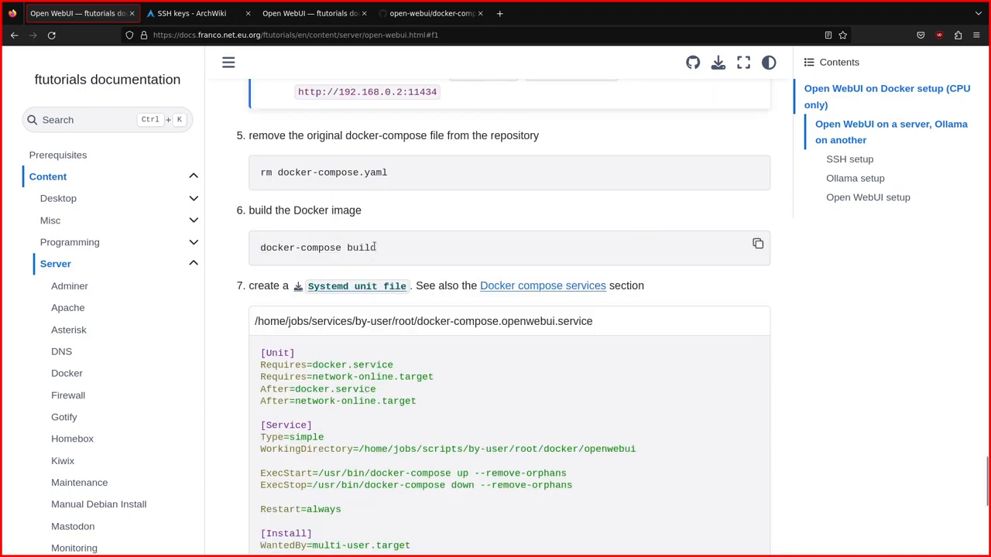
# - Highlight the docker-compose build command, then the reverse proxy port 4018 in step 9
pyautogui.doubleClick(318, 247)
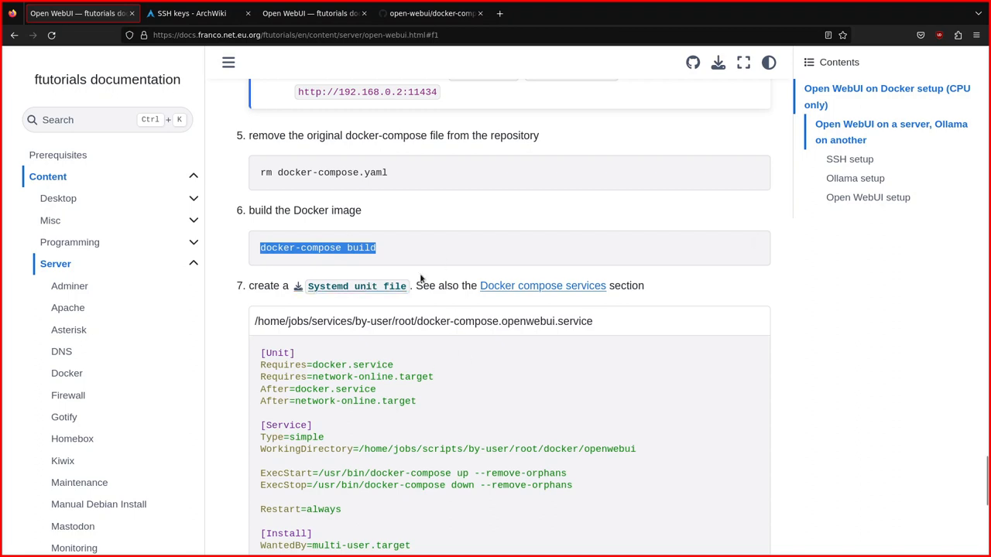
pyautogui.moveTo(677, 305)
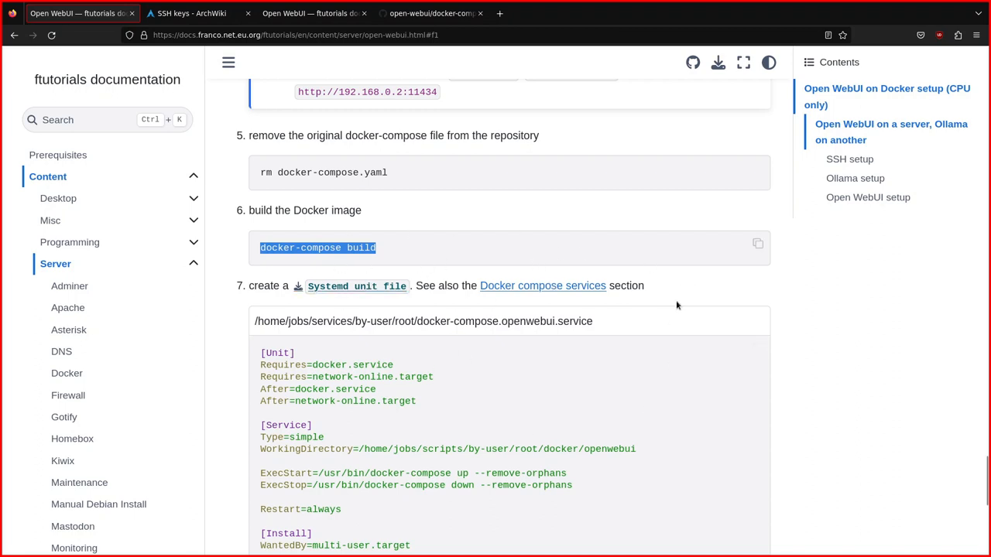
pyautogui.scroll(-3)
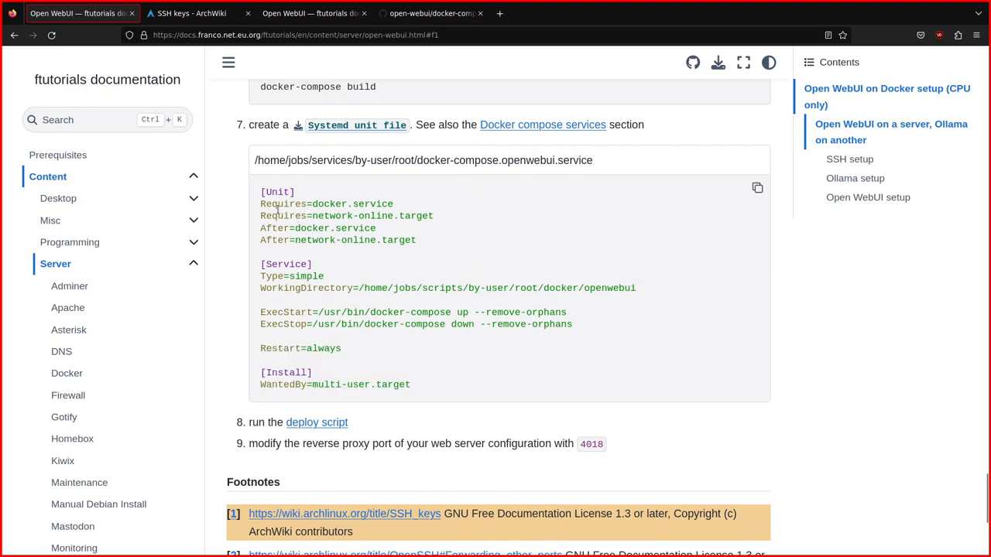
pyautogui.moveTo(277, 209); pyautogui.dragTo(587, 329)
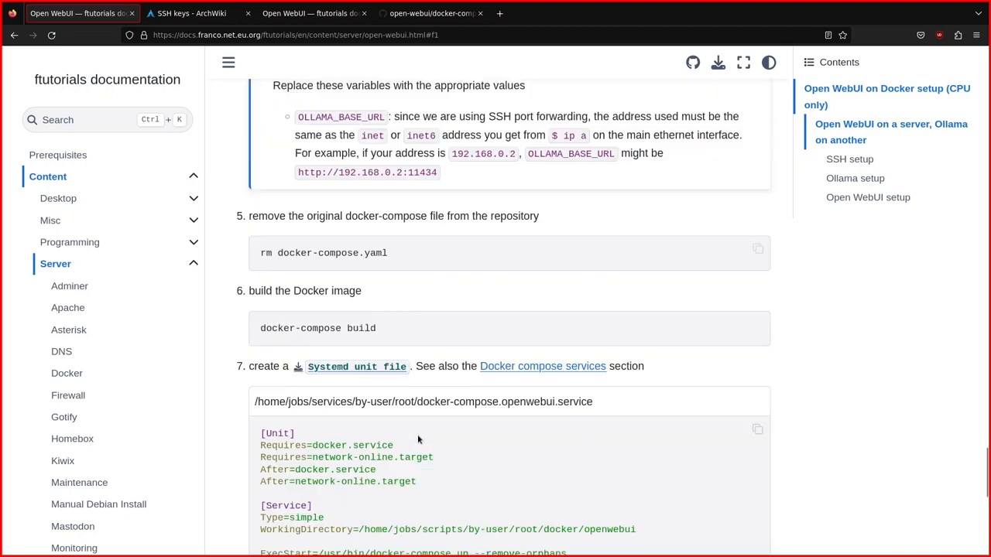
pyautogui.scroll(-3)
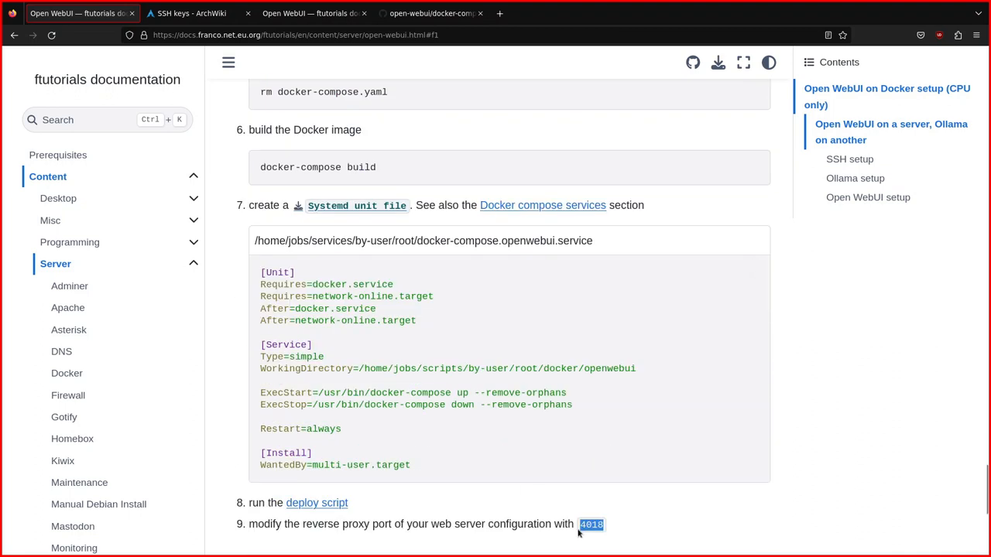
pyautogui.moveTo(492, 370)
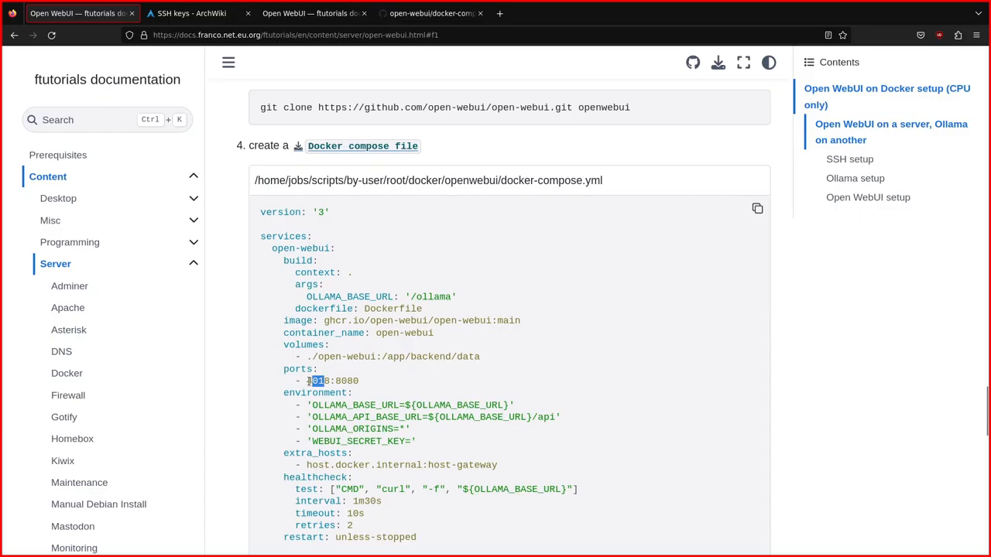
# - Scroll down to the compose ports mapping that matches proxy port 4018
pyautogui.scroll(-3)
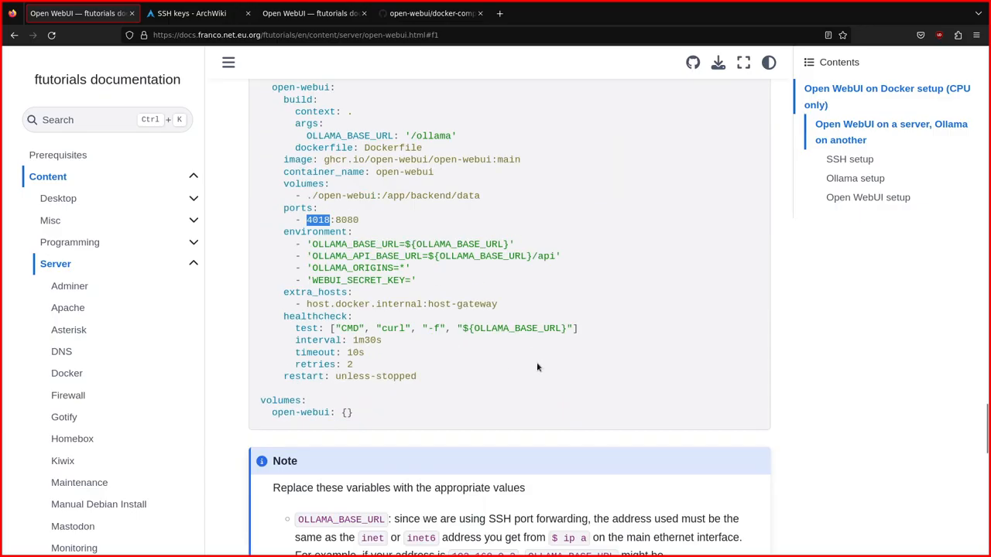
pyautogui.scroll(-3)
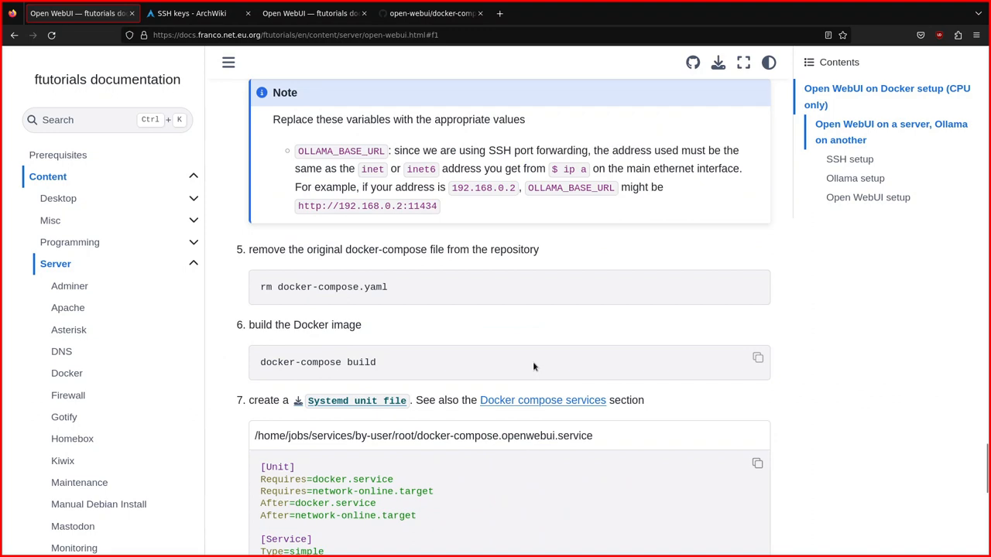
pyautogui.scroll(-3)
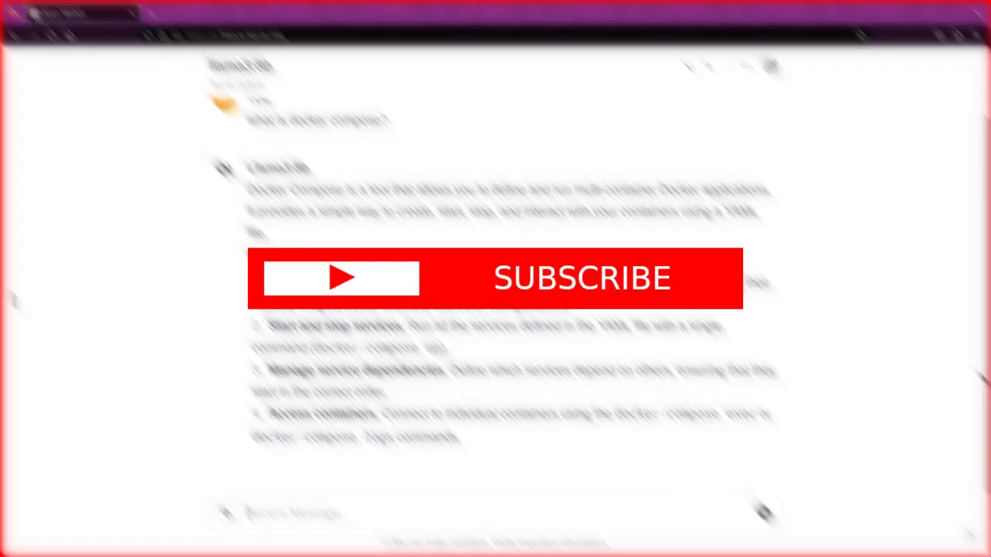
pyautogui.scroll(-3)
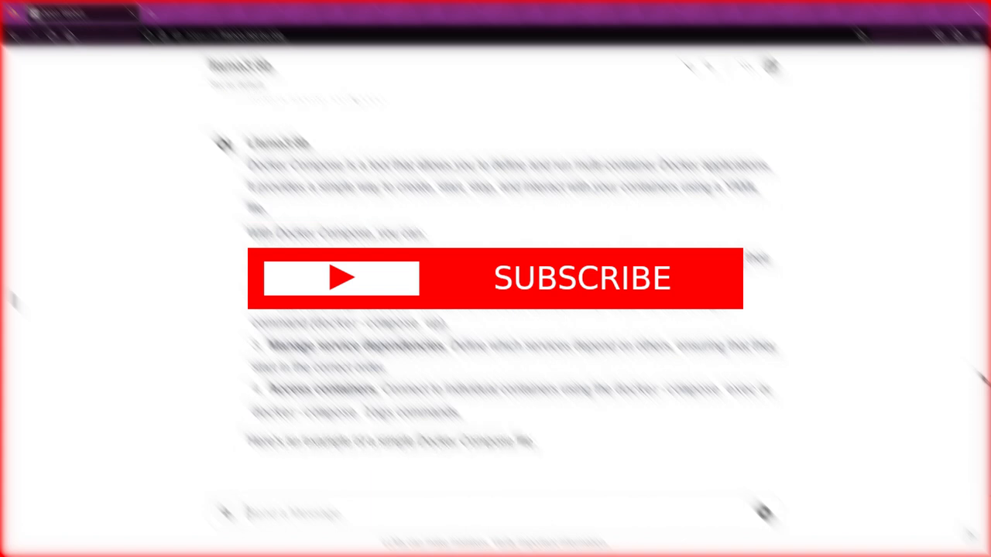